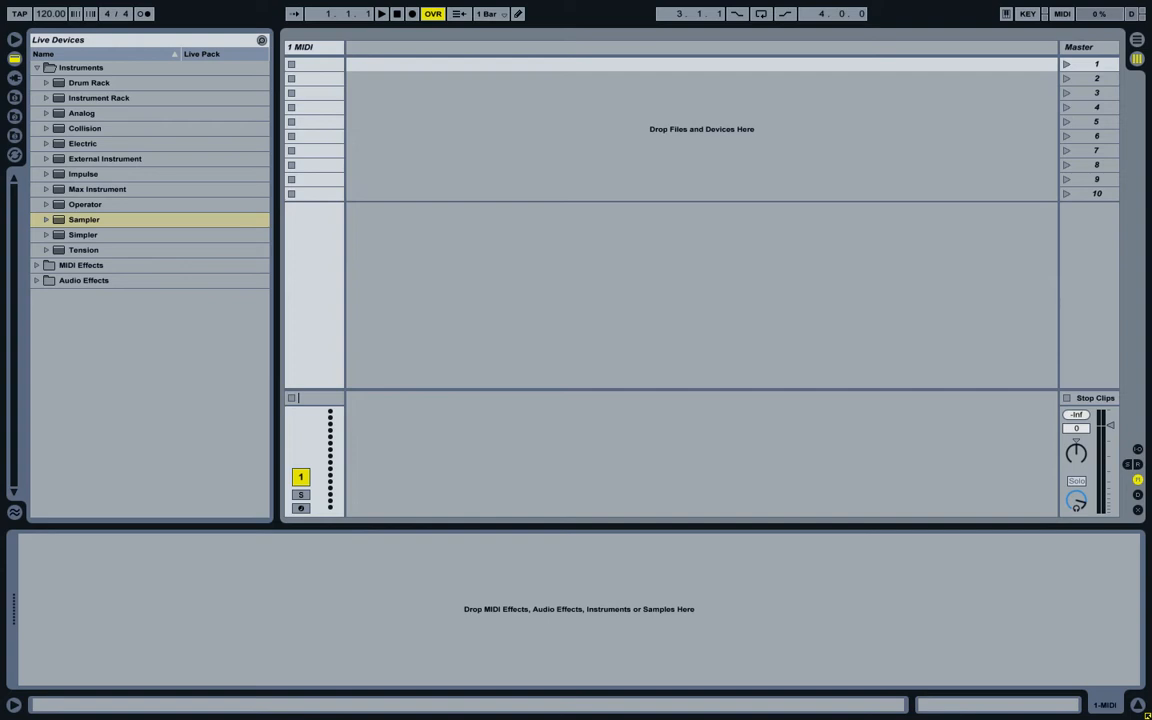
mouse_move(544, 456)
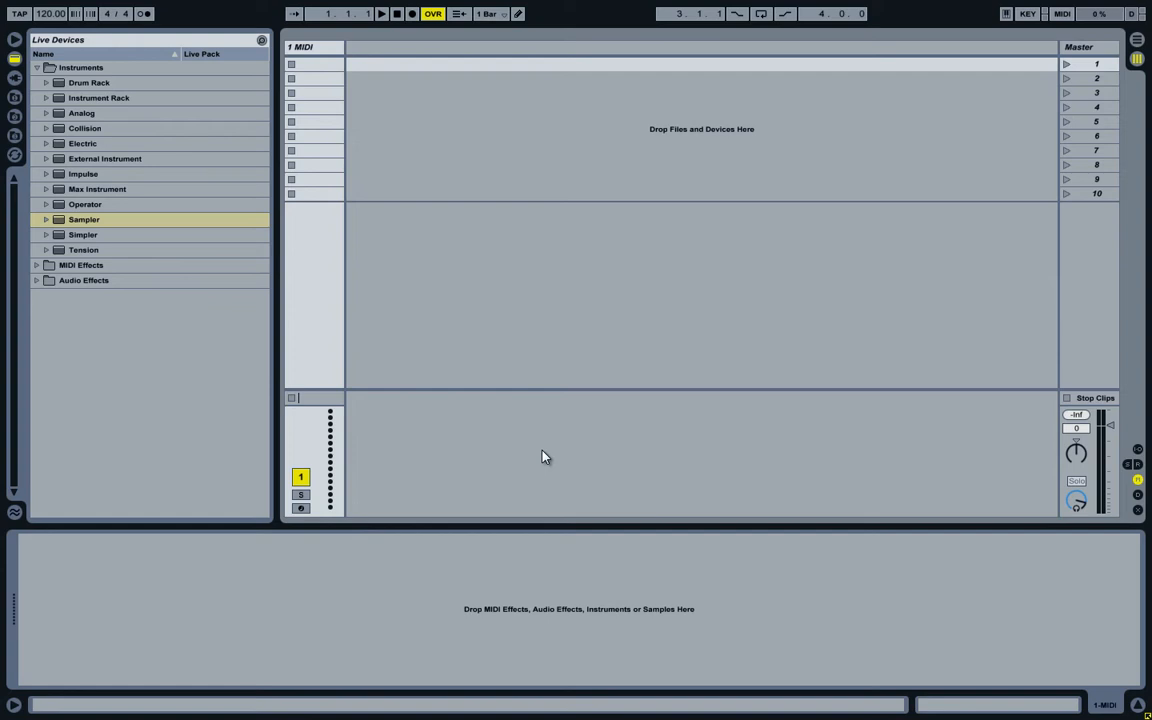
mouse_move(444, 308)
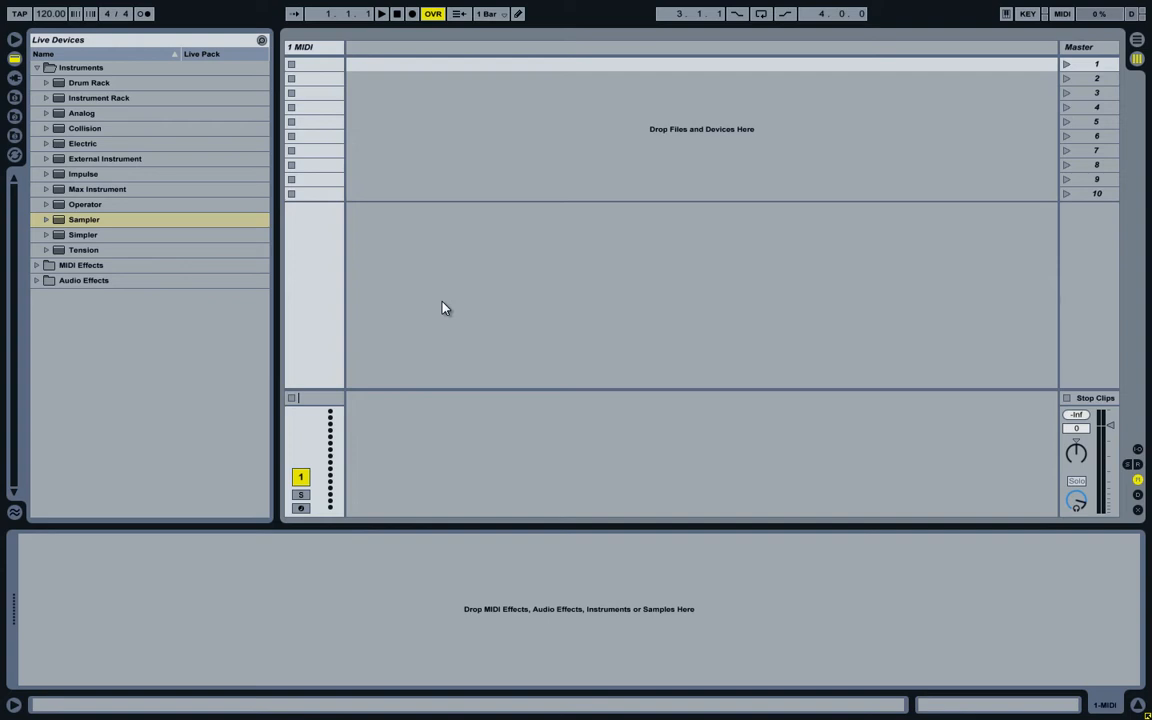
mouse_move(576, 394)
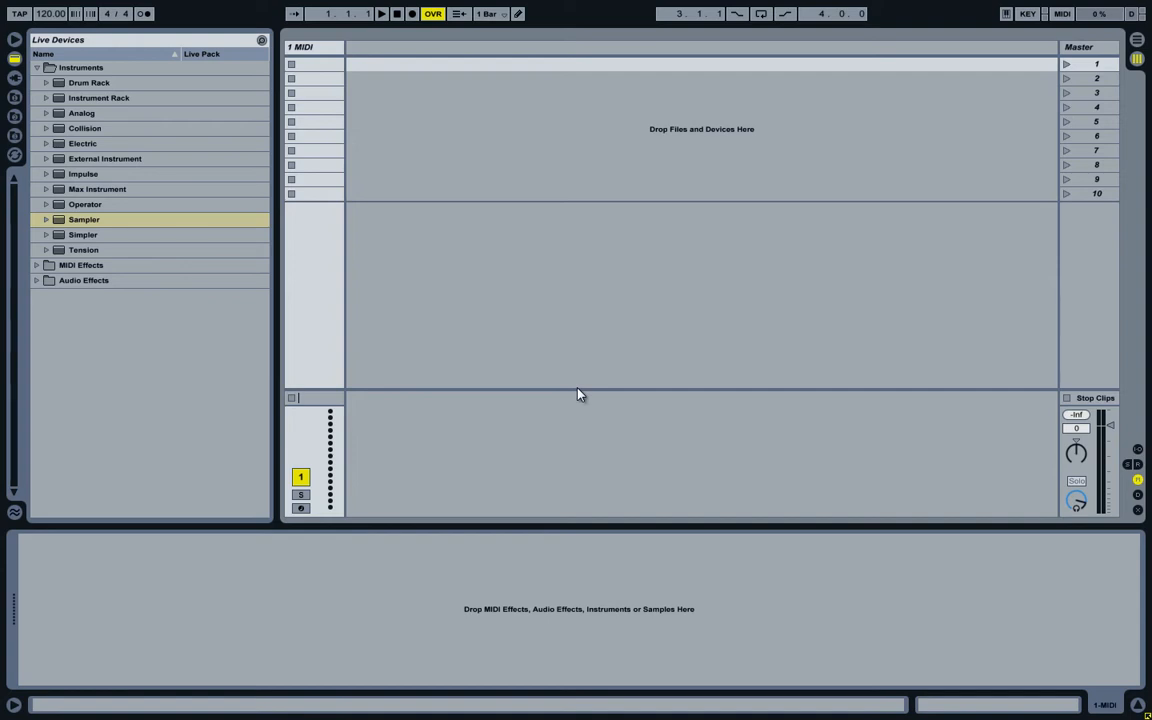
Review the existing appended file's markers, including the Rodgers_HrdLH06.wav marker.
click(356, 708)
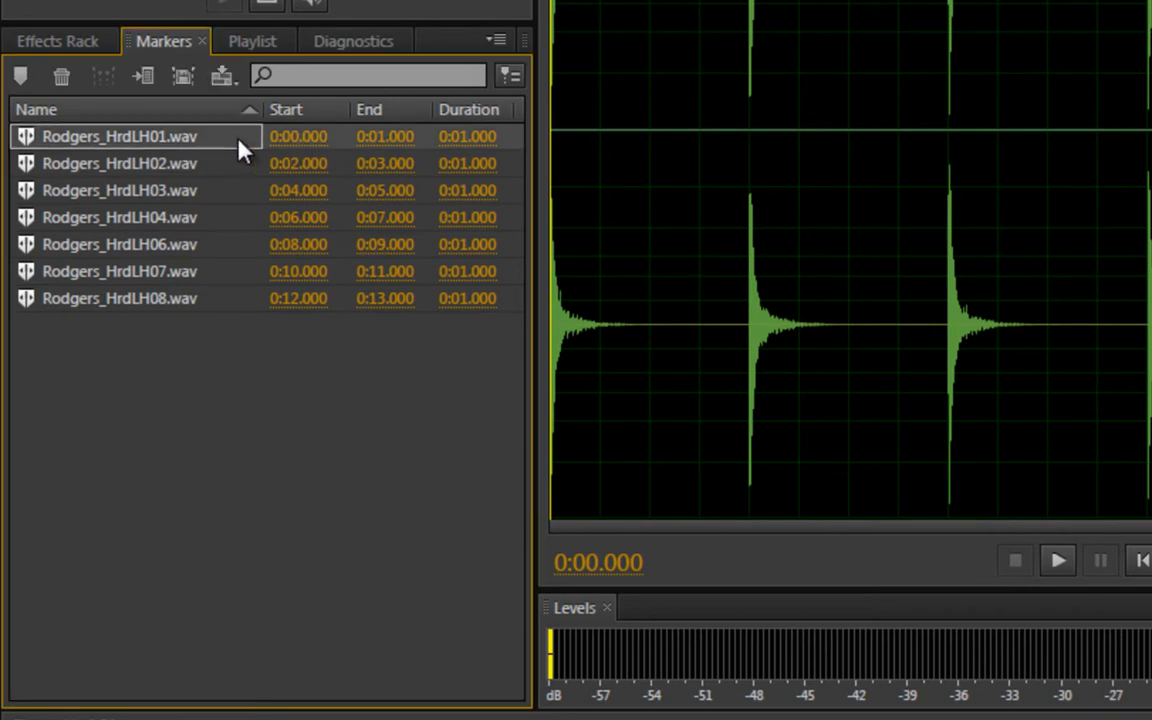
mouse_move(300, 164)
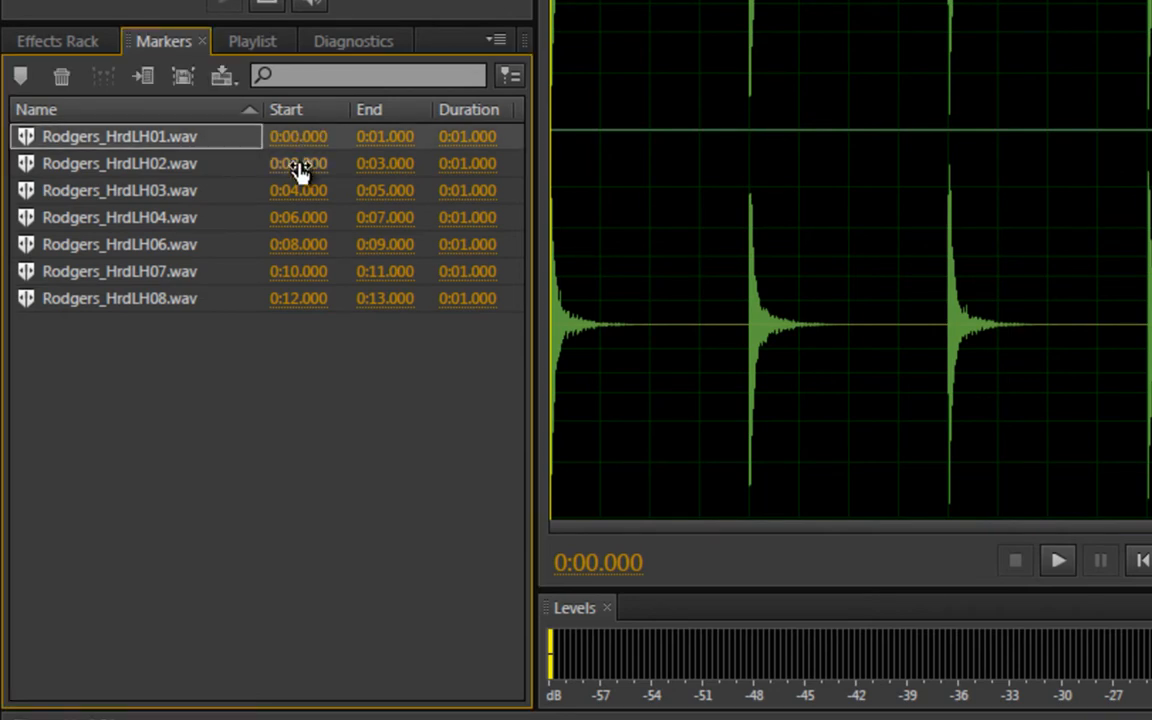
mouse_move(230, 170)
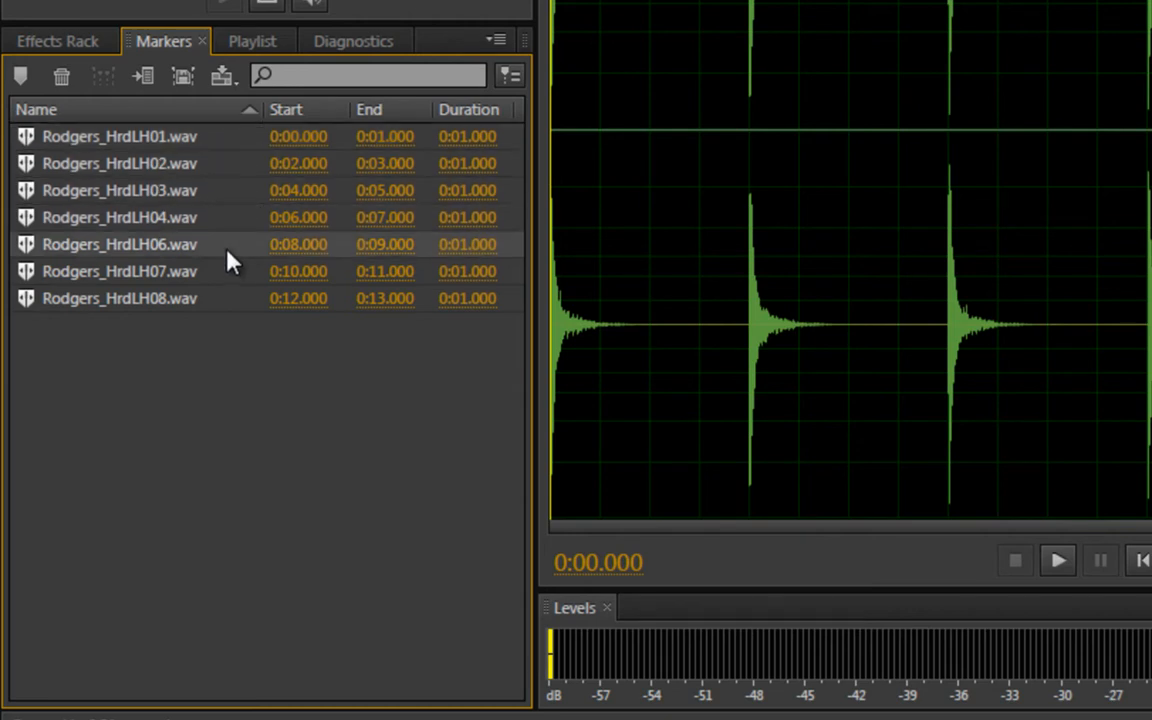
click(120, 244)
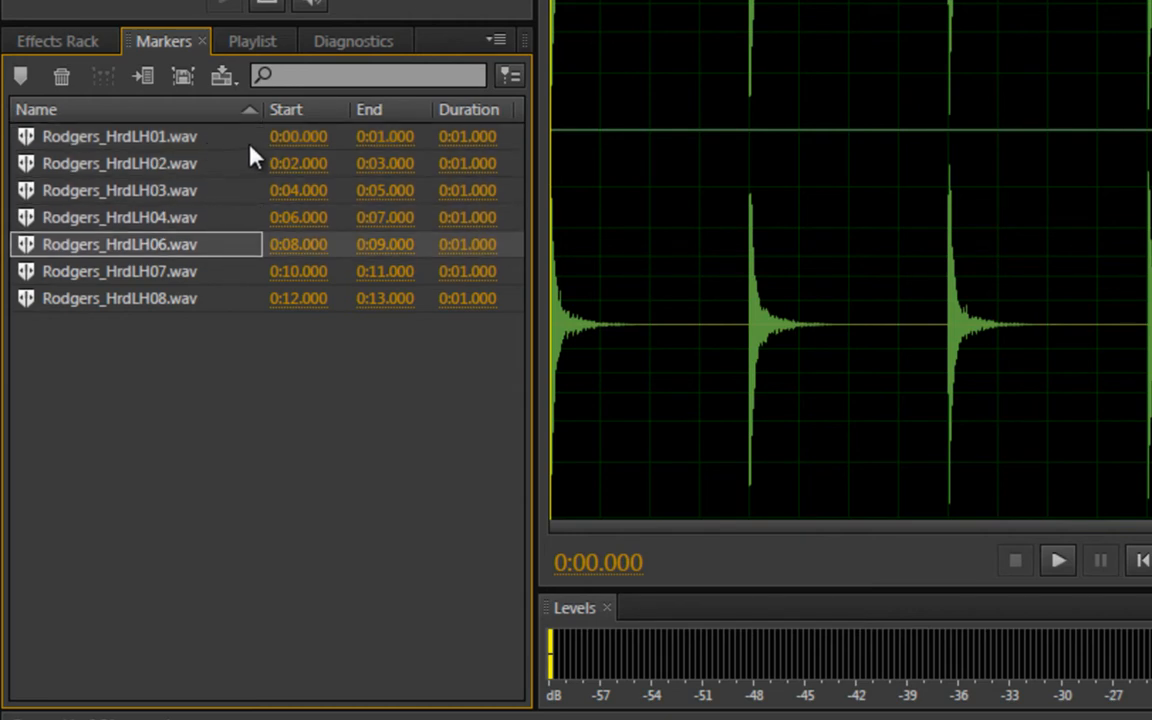
mouse_move(388, 216)
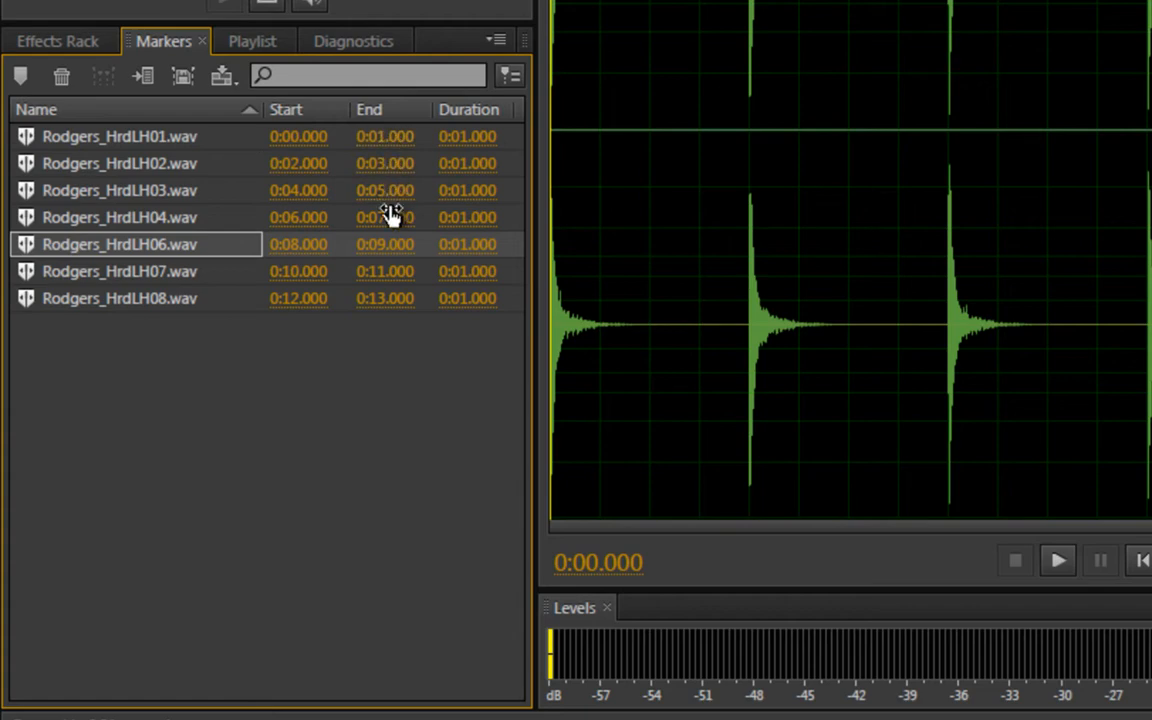
double_click(472, 136)
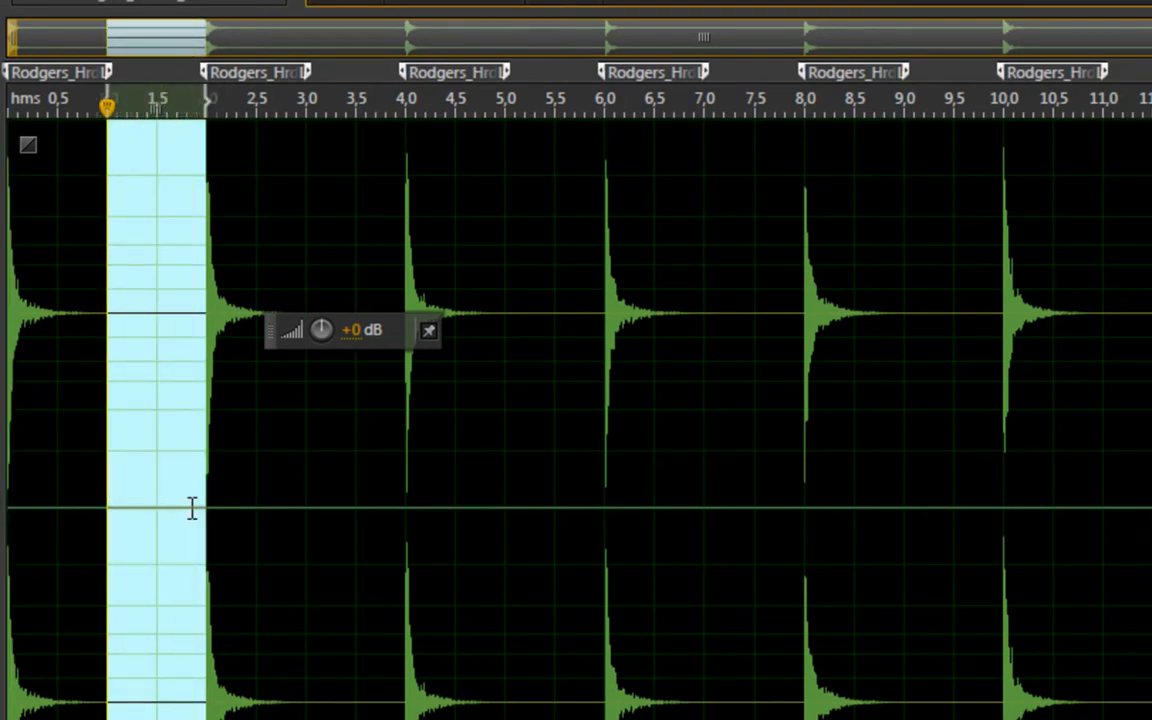
mouse_move(136, 500)
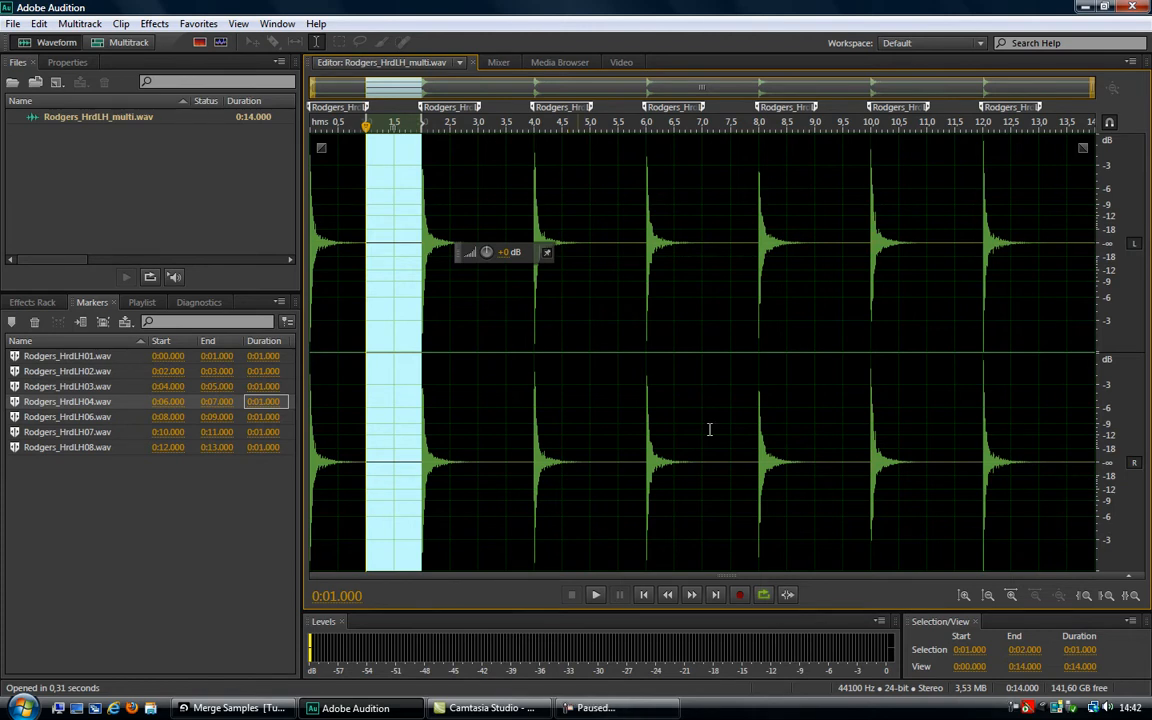
Append Rodgers_HrdLH01 through Rodgers_HrdLH08 from BigMono/Wav into a new file.
click(740, 594)
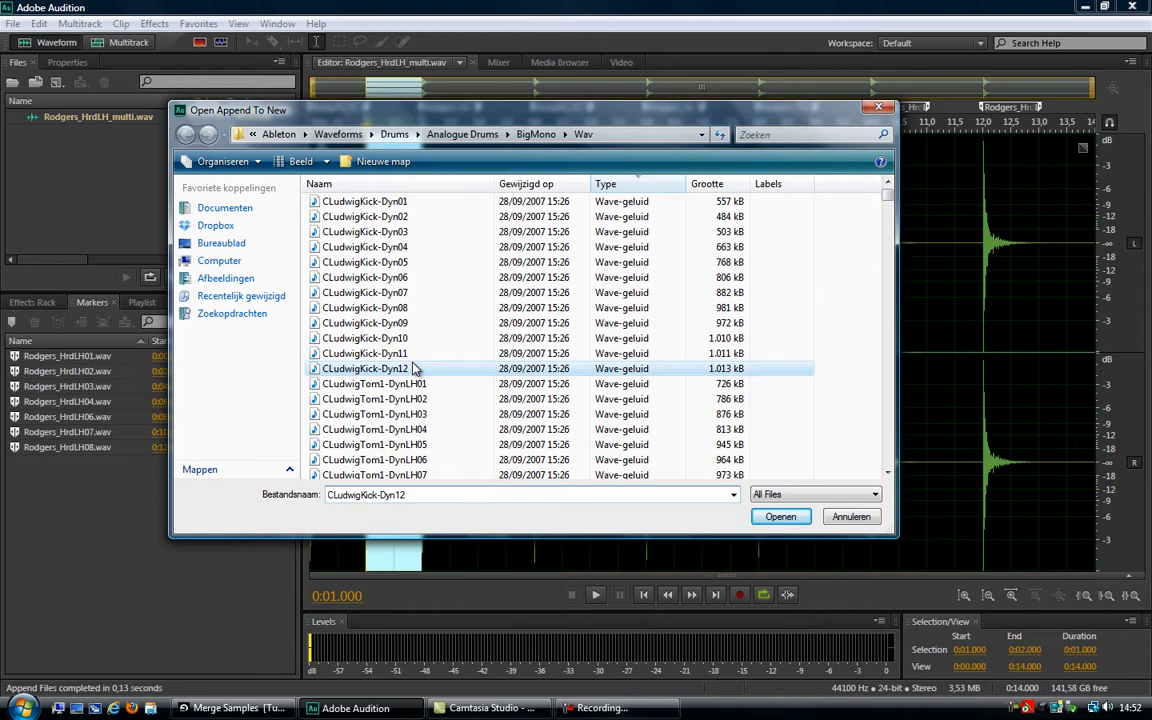
scroll(down, 3)
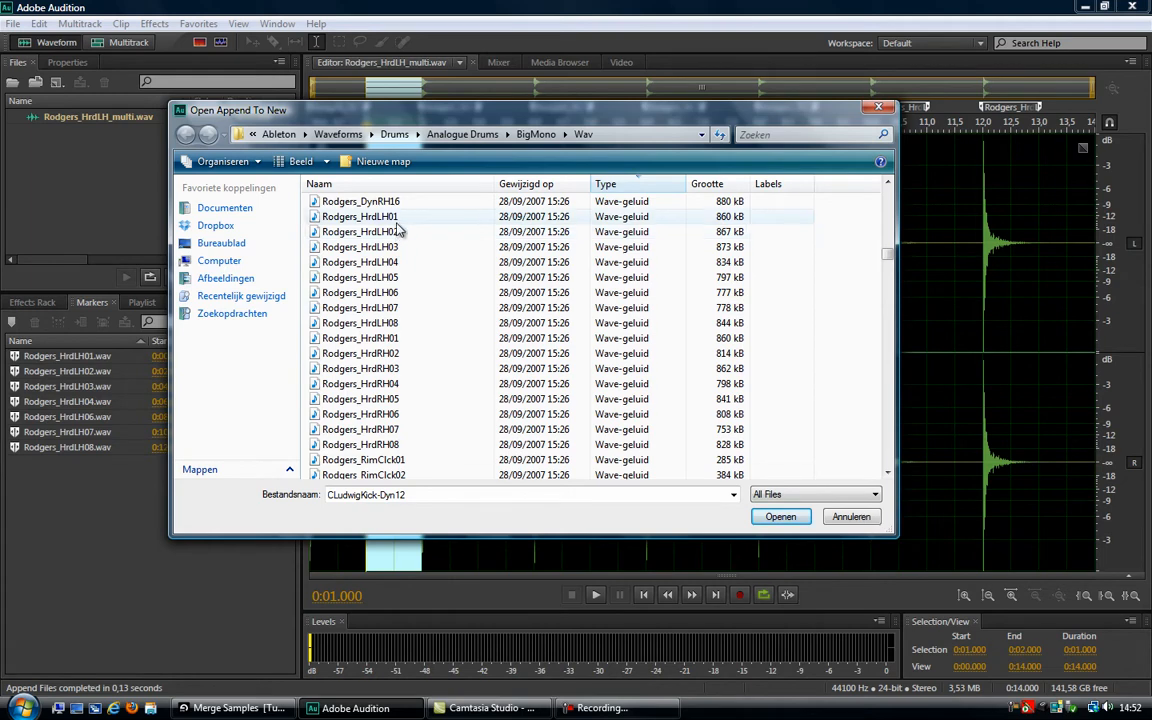
click(360, 322)
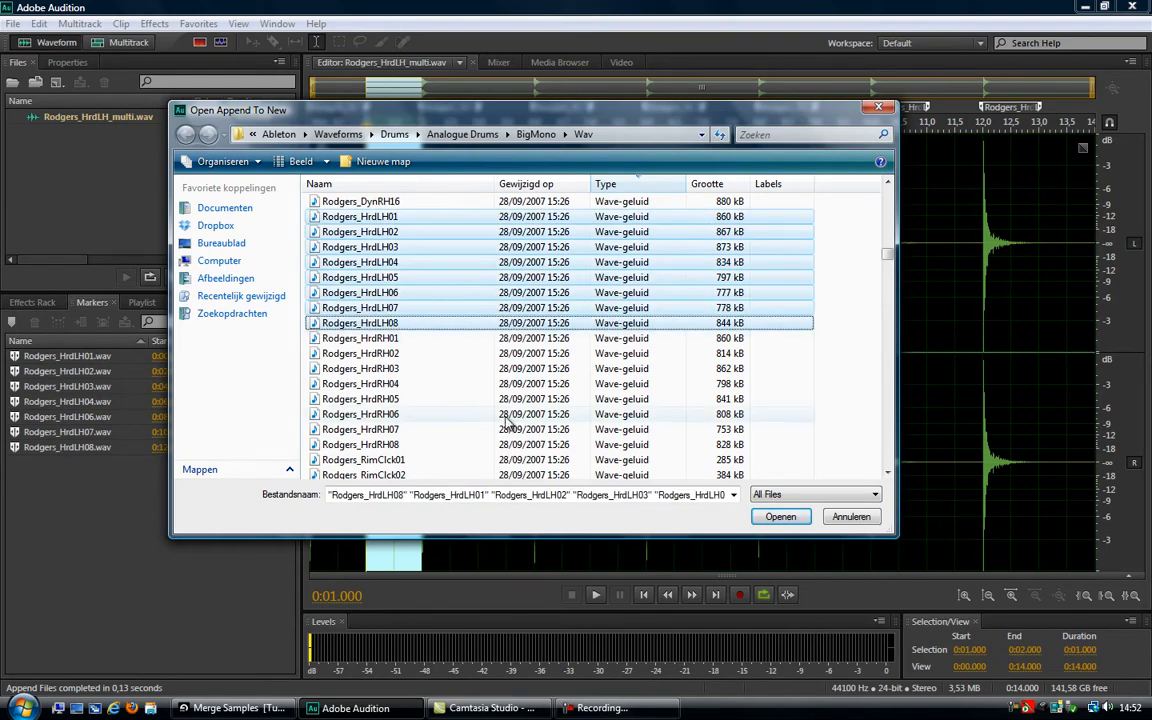
click(780, 516)
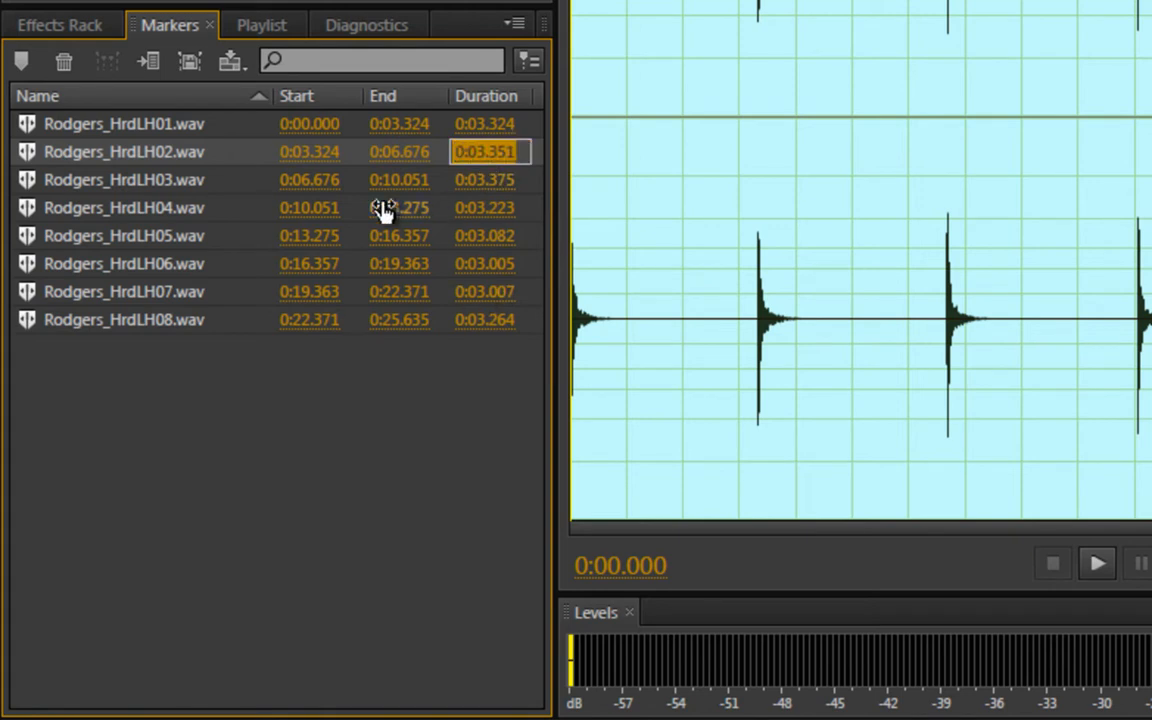
mouse_move(320, 308)
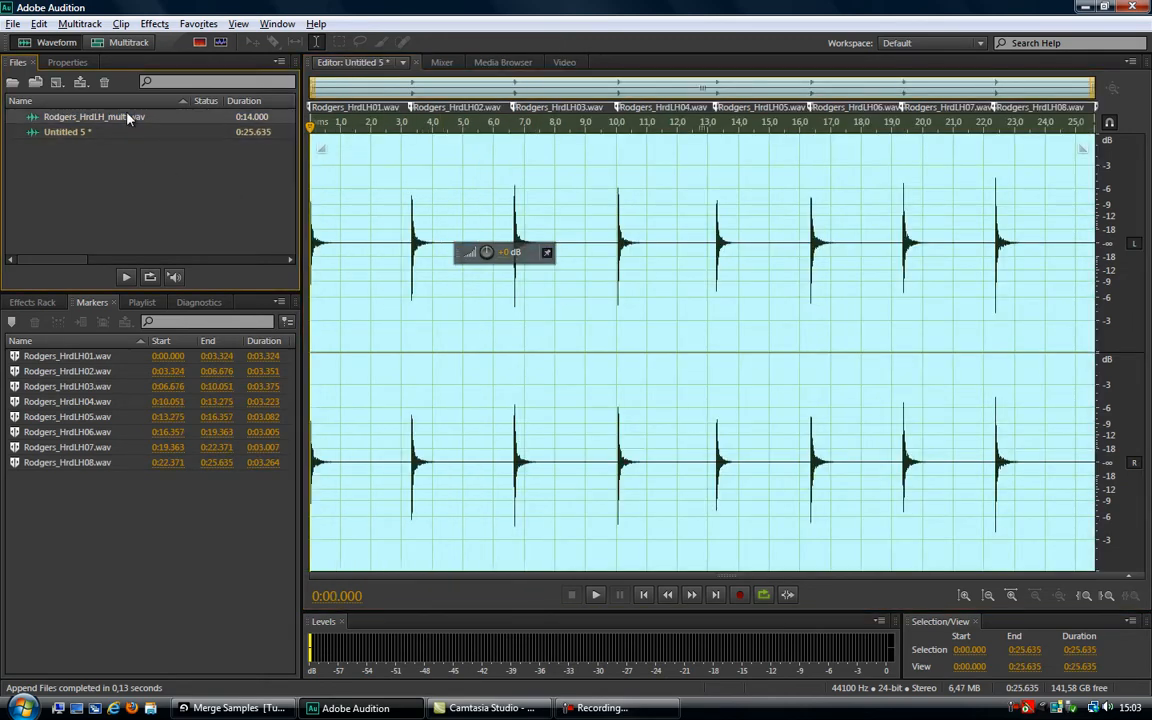
Return to the original Rodgers_HrdLH_multi.wav file in the editor.
double_click(92, 116)
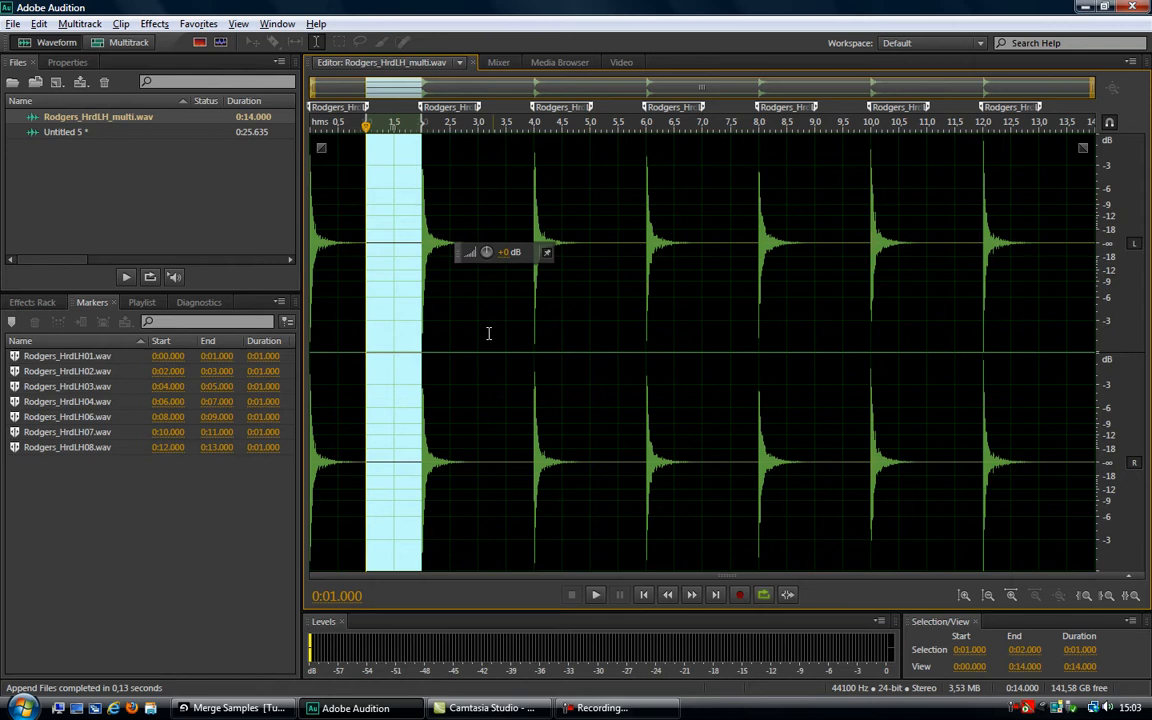
mouse_move(456, 340)
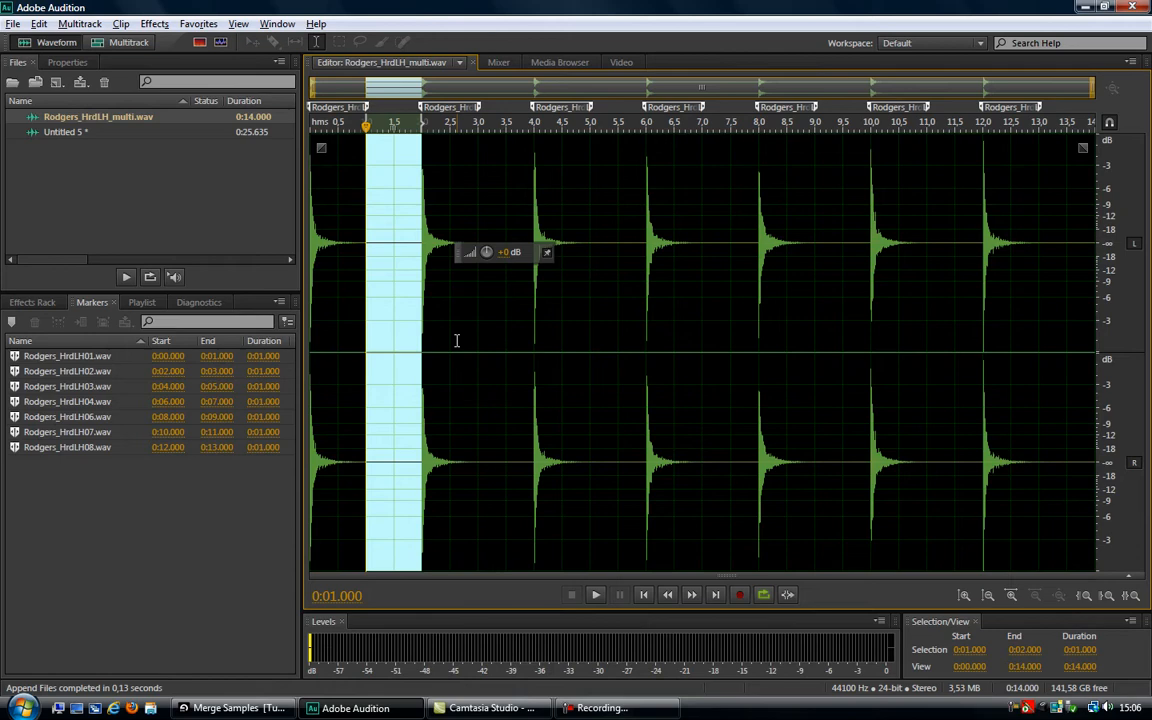
mouse_move(474, 364)
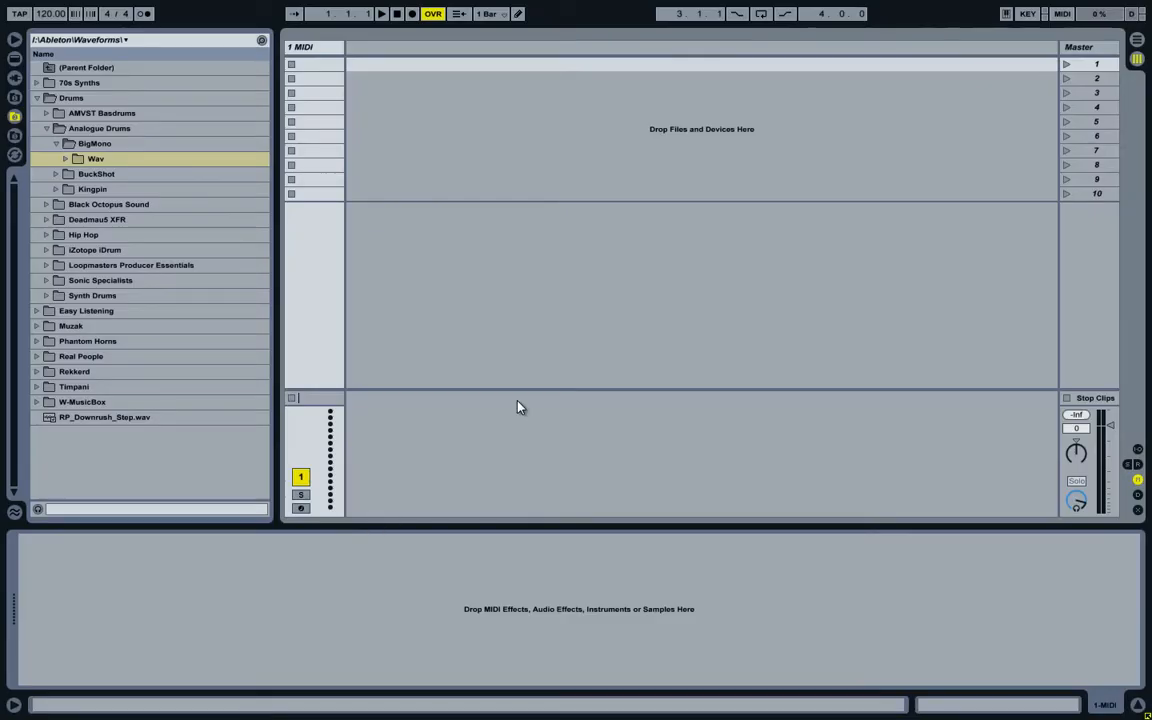
mouse_move(528, 298)
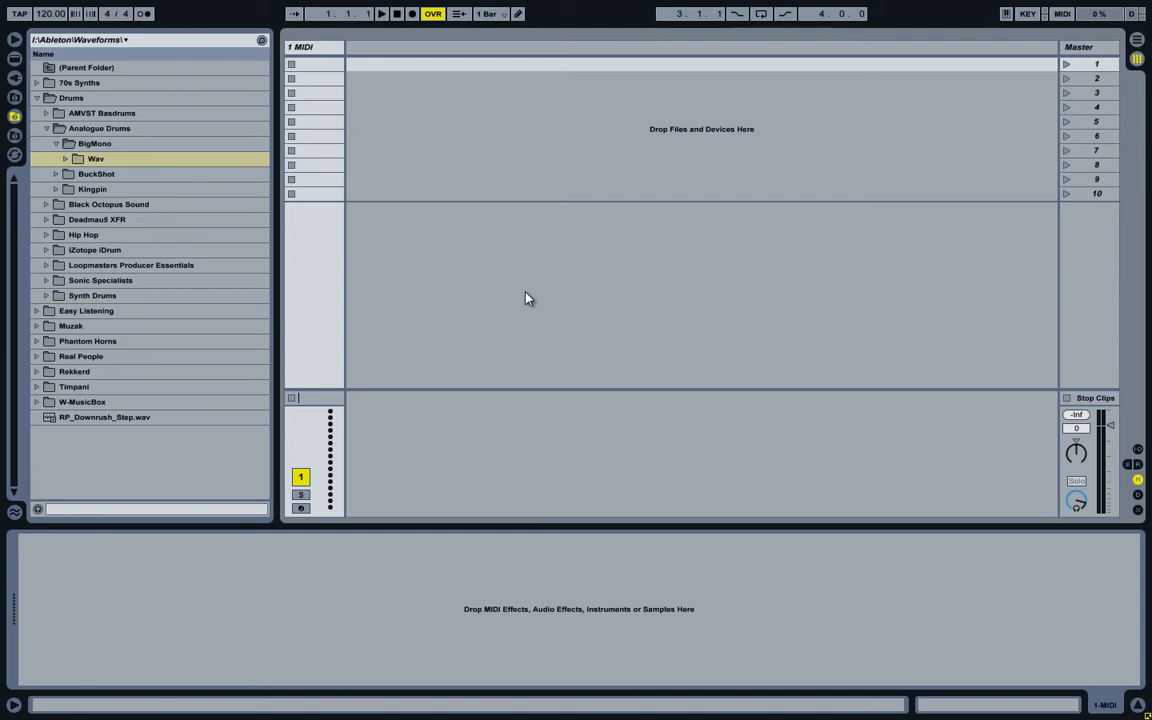
mouse_move(18, 68)
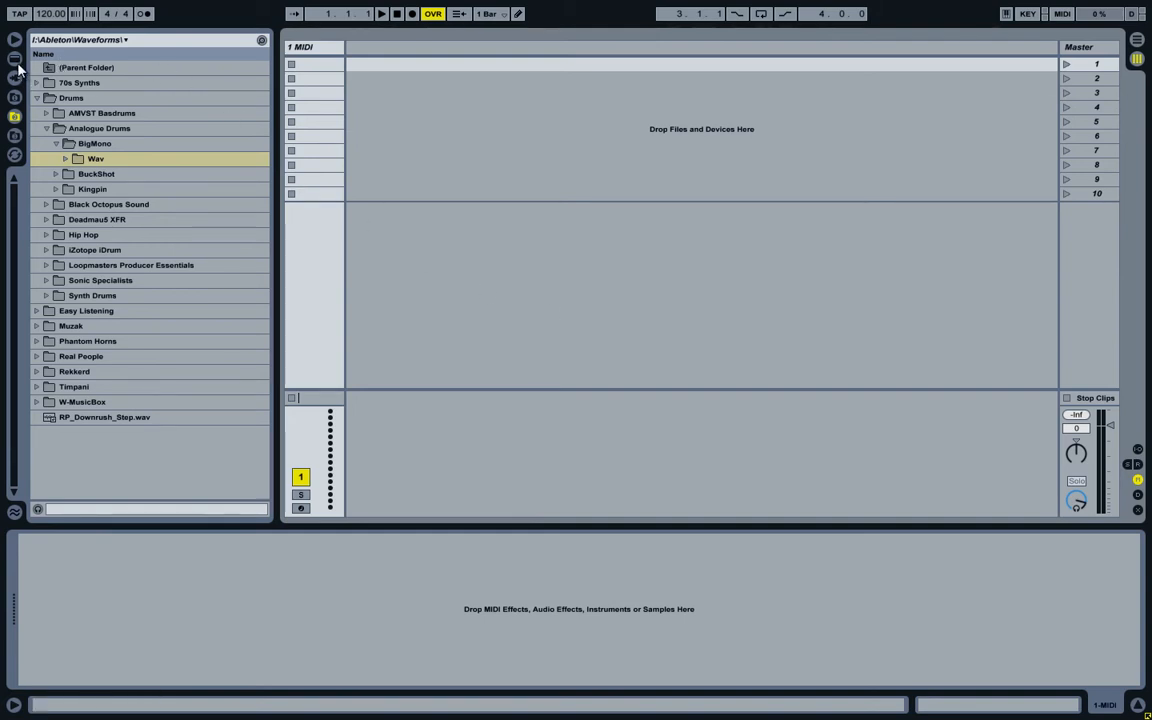
Load a Sampler on the MIDI track and select the eight Rodgers_HrdRH01–08 hi-hat samples for it.
click(16, 58)
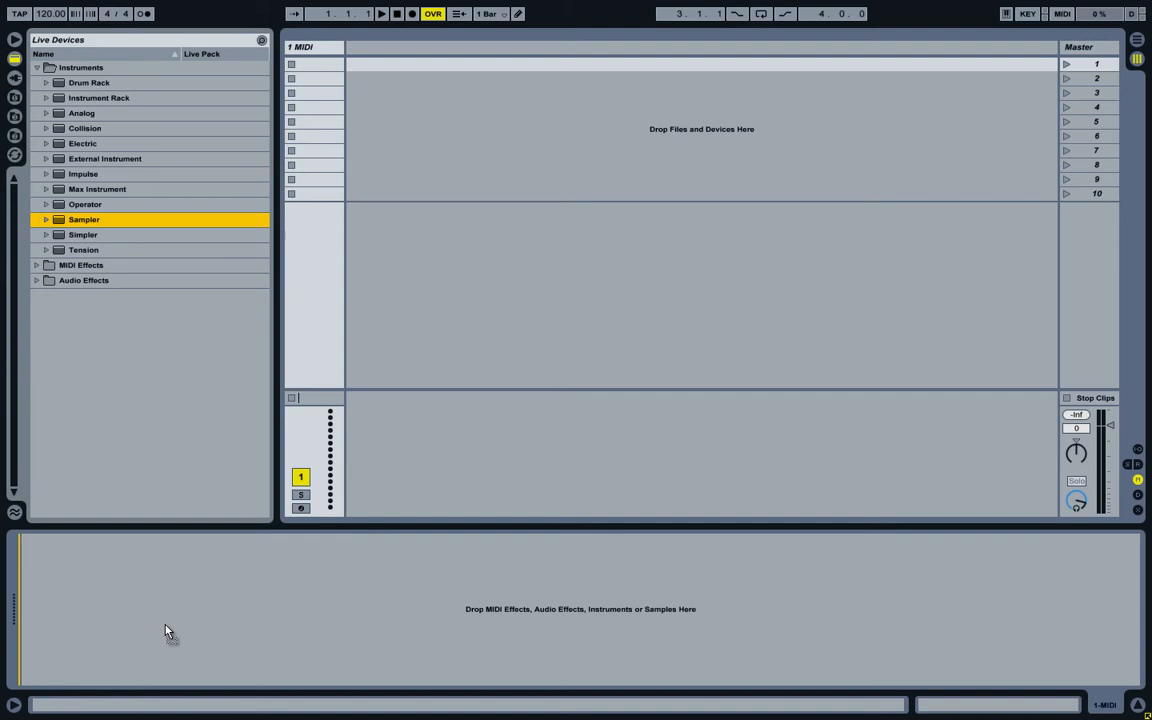
double_click(84, 218)
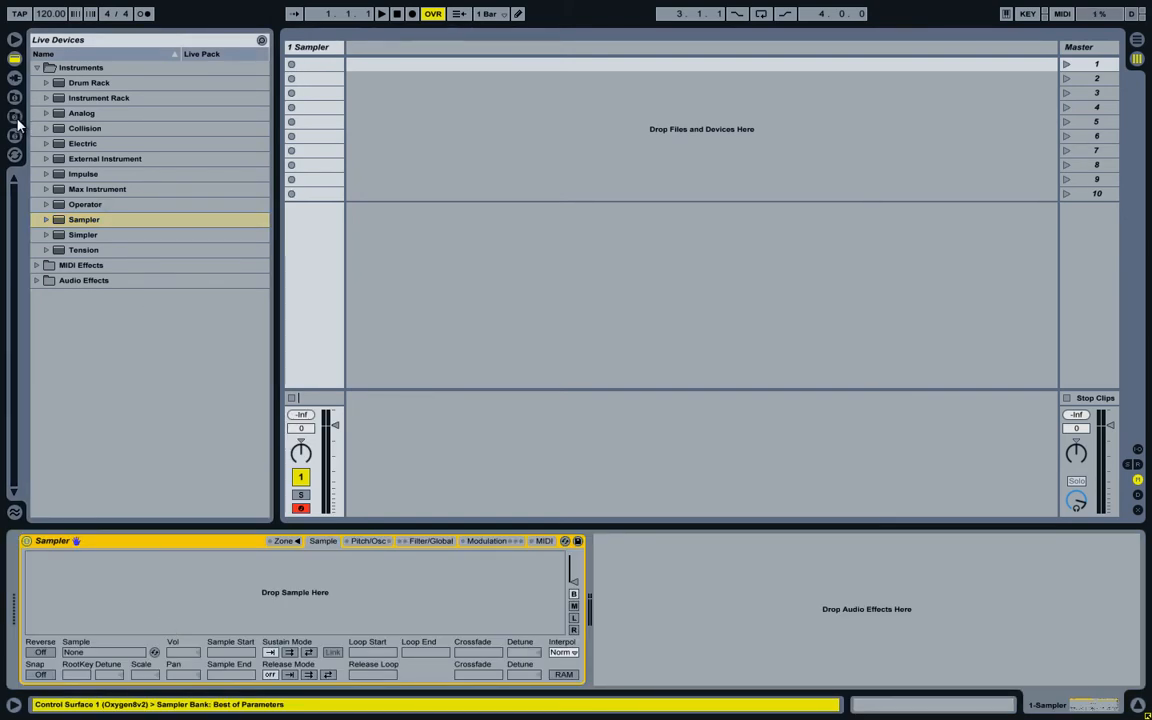
click(14, 114)
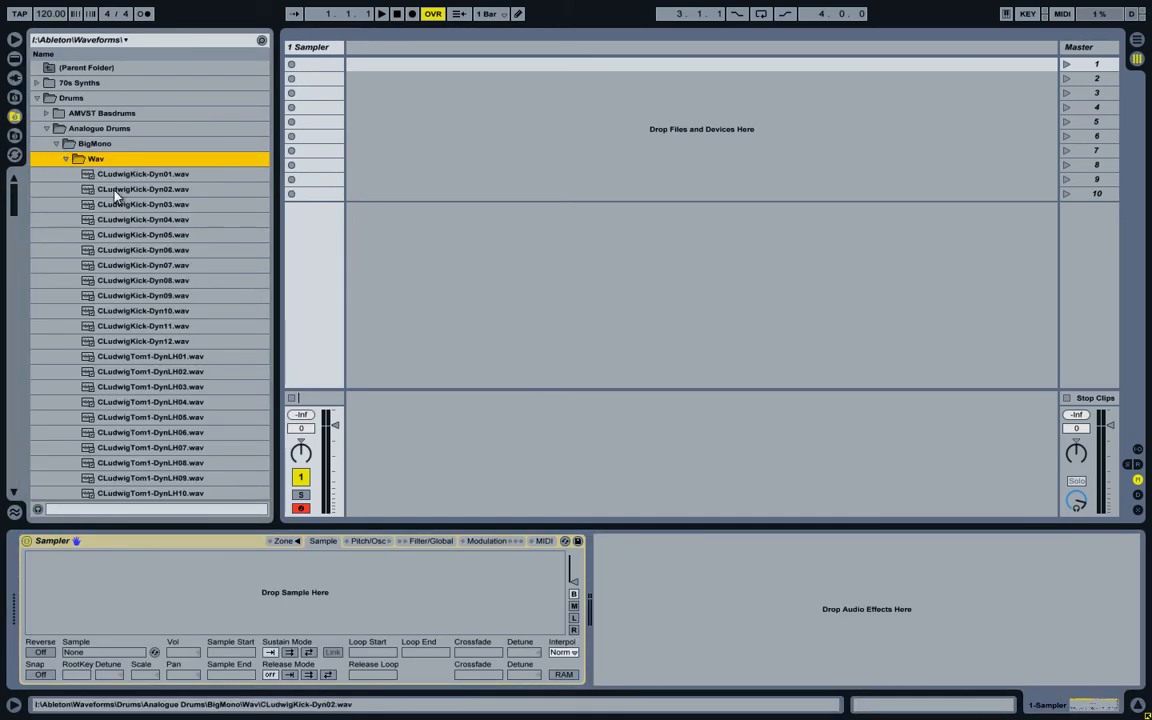
scroll(down, 3)
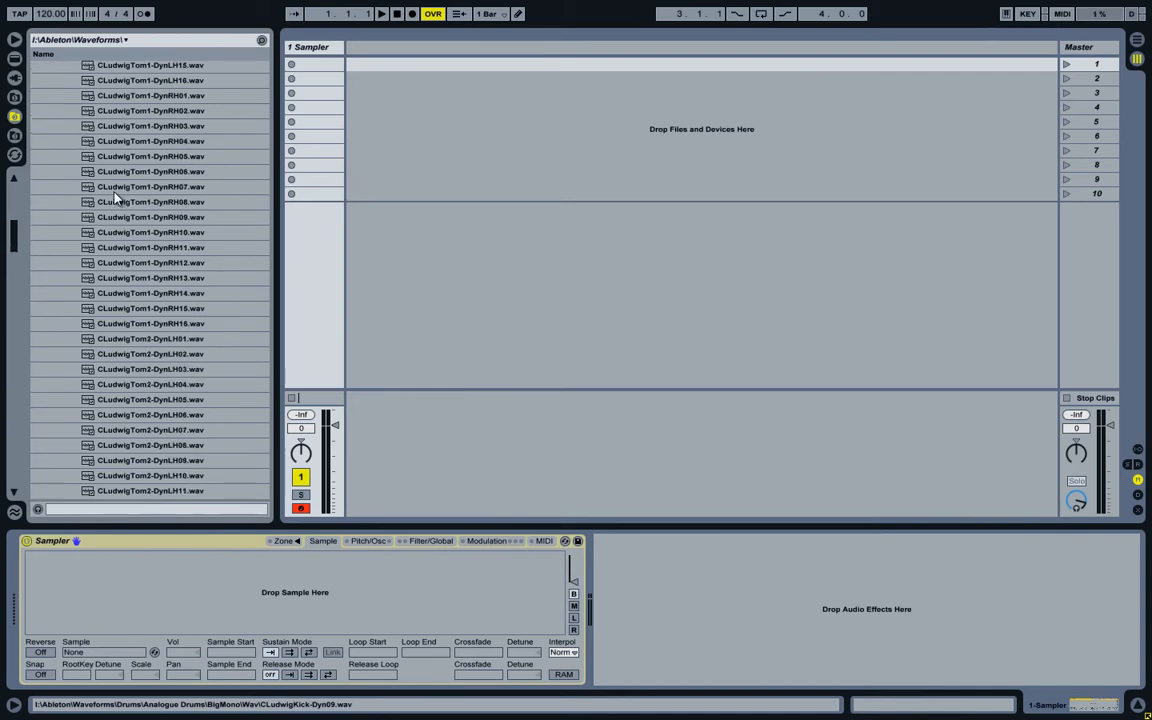
scroll(down, 3)
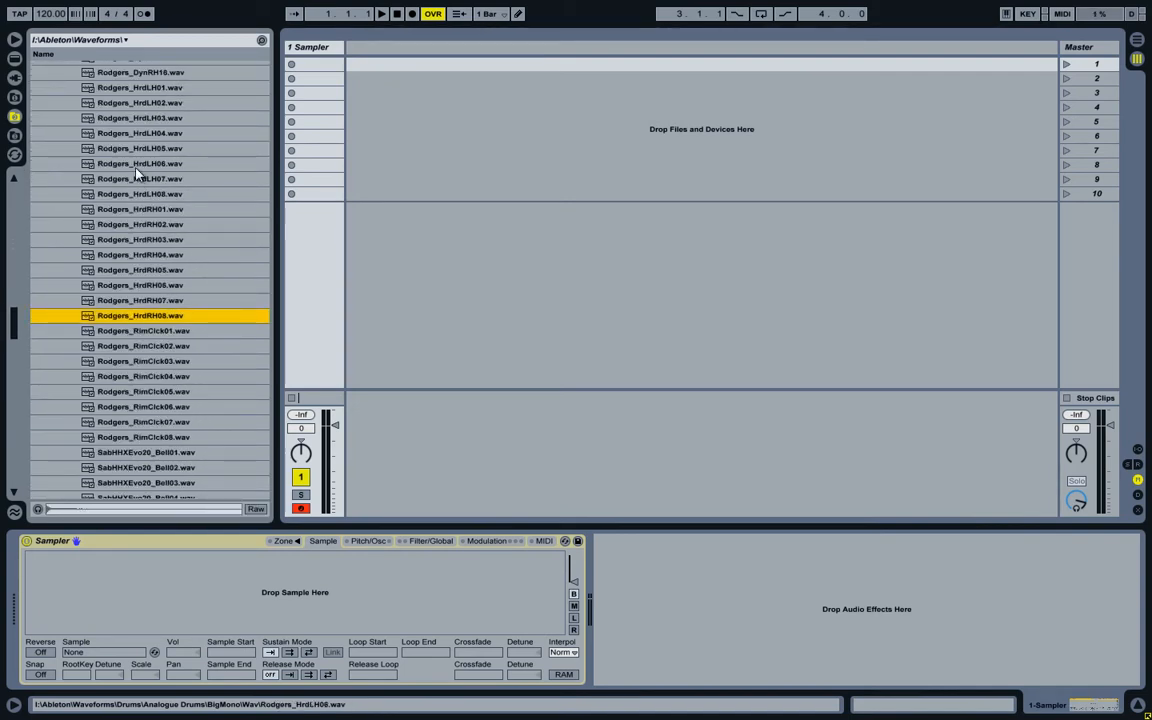
click(140, 210)
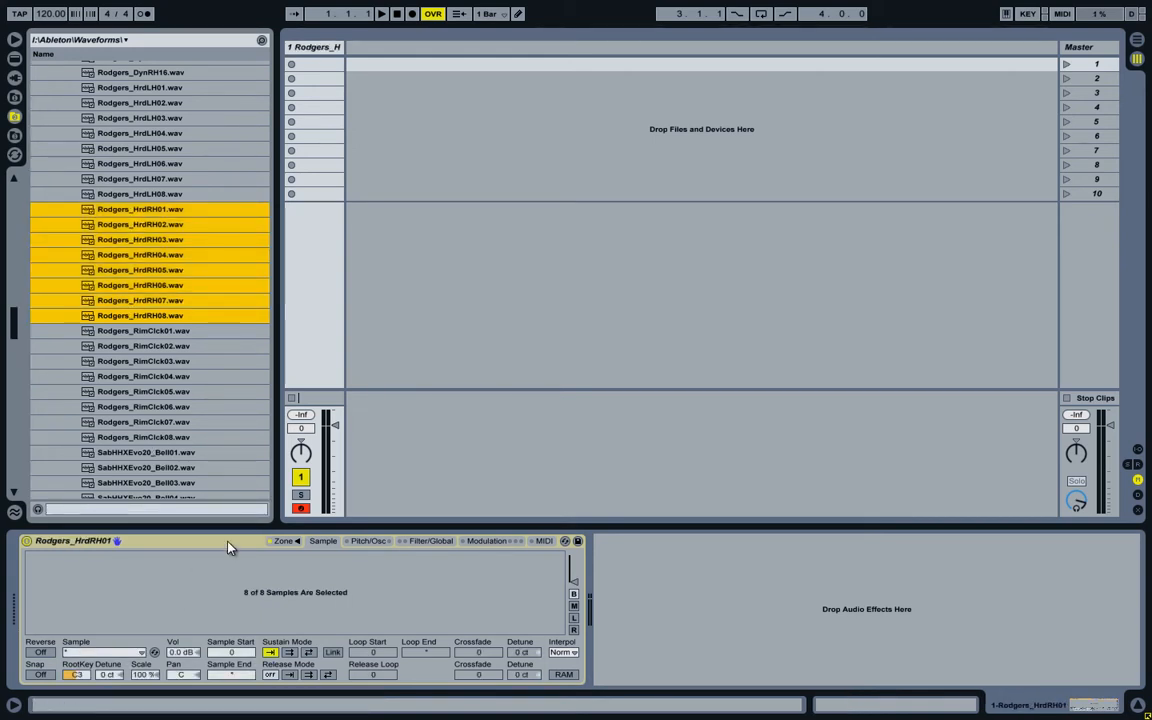
Show the Sampler's key zones, inspect the first two hi-hats, and select all eight zones together.
click(284, 540)
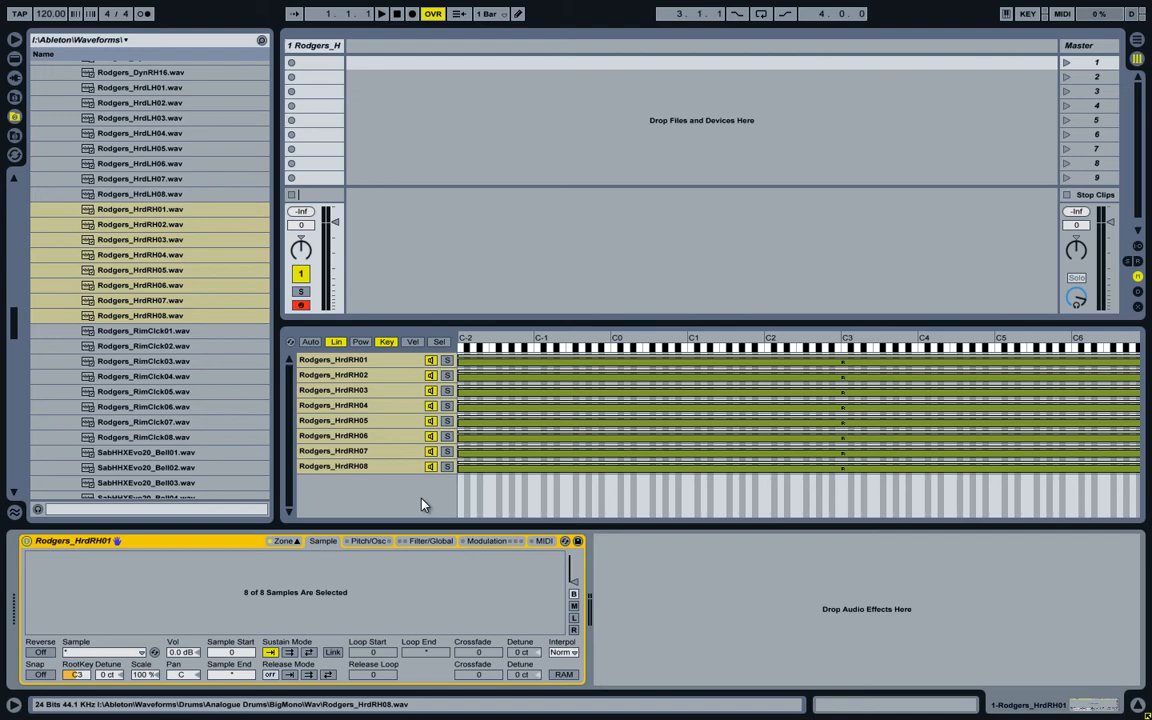
click(332, 360)
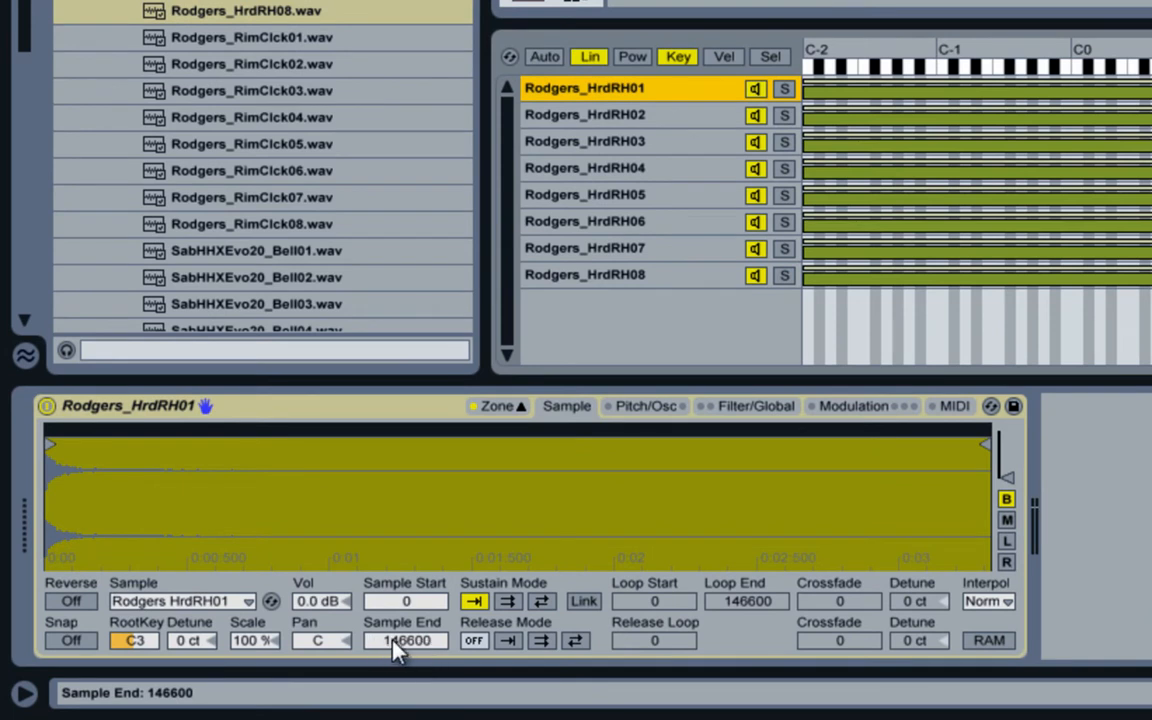
click(584, 114)
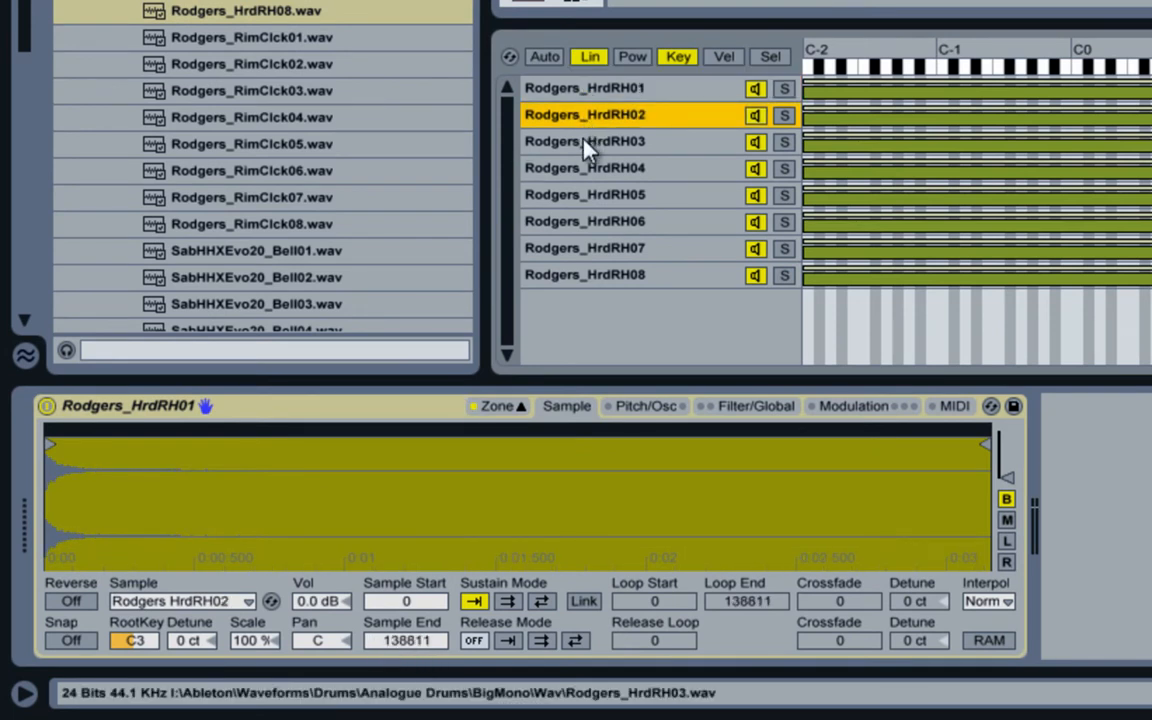
click(584, 194)
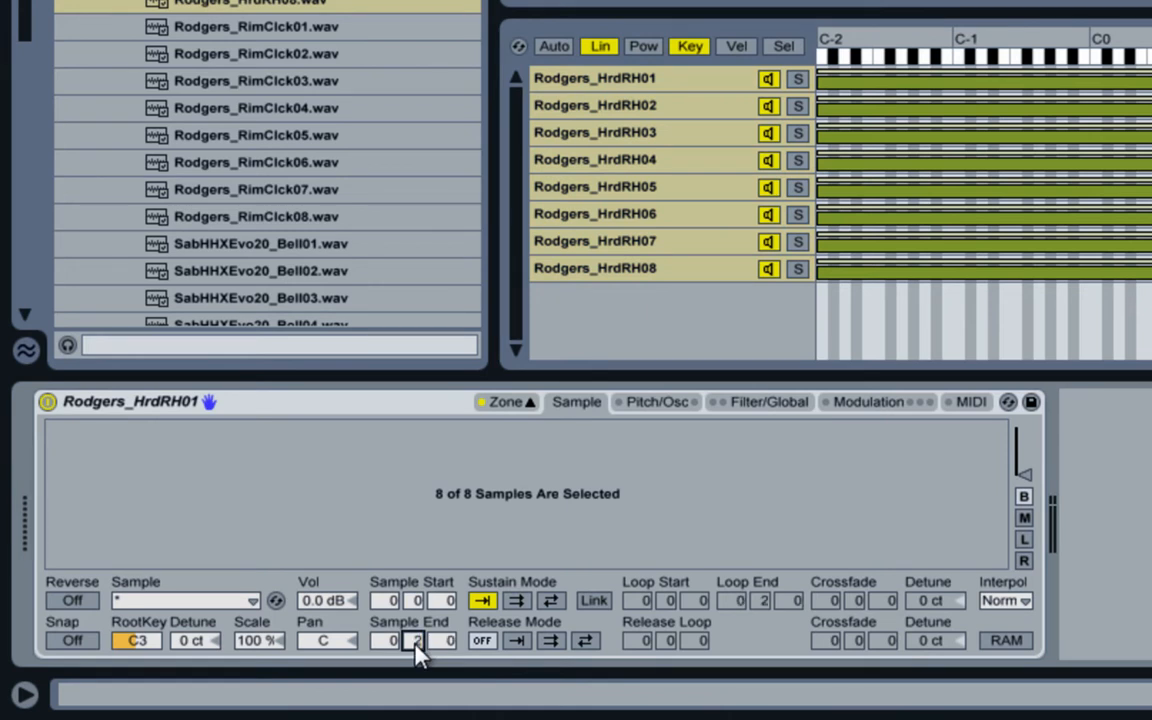
Crop all eight selected hi-hat zones to their 2-second length with Crop Sample.
click(596, 78)
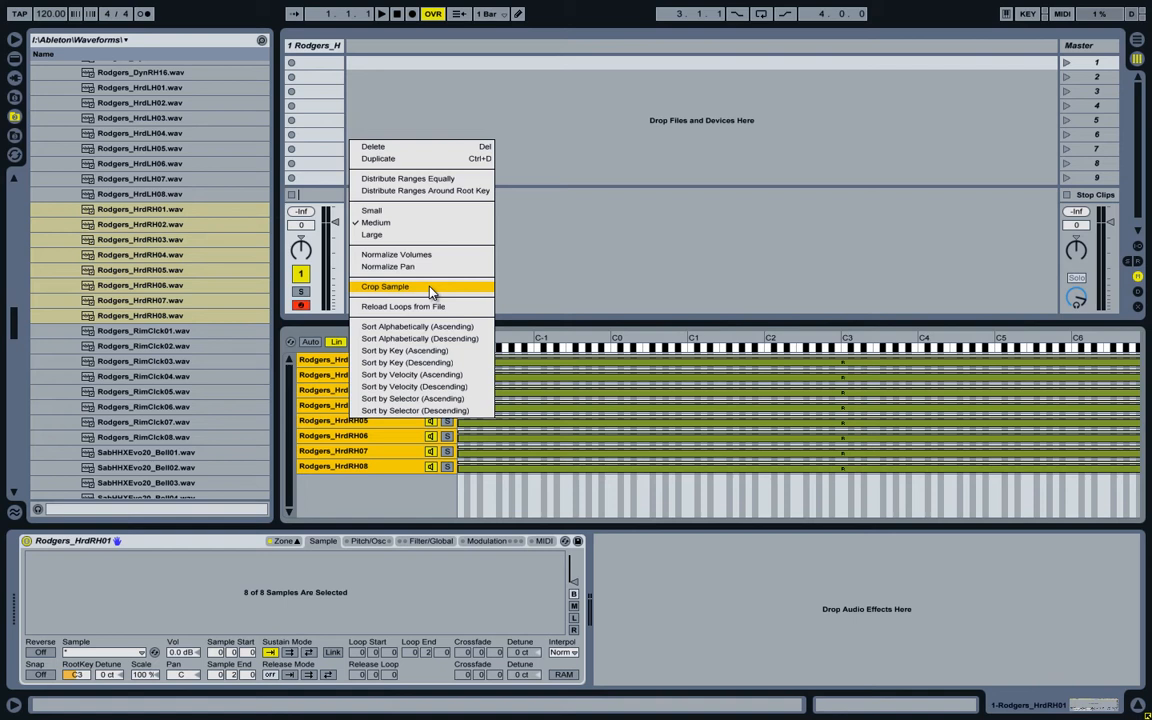
click(384, 288)
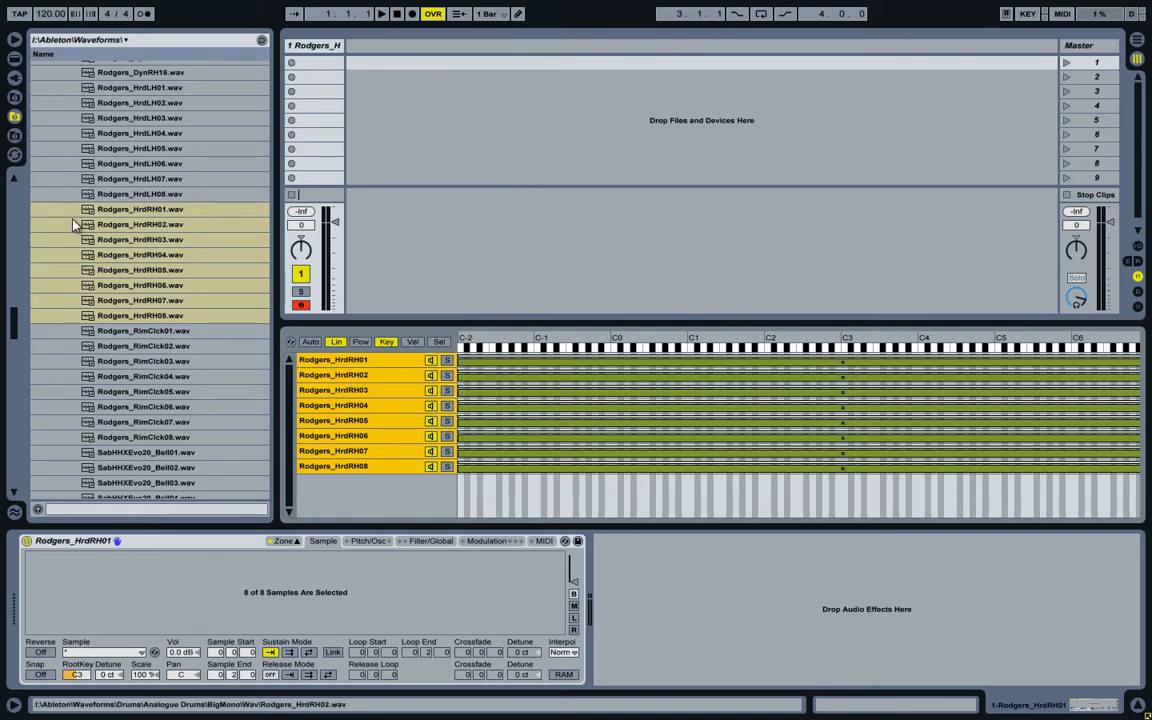
mouse_move(420, 492)
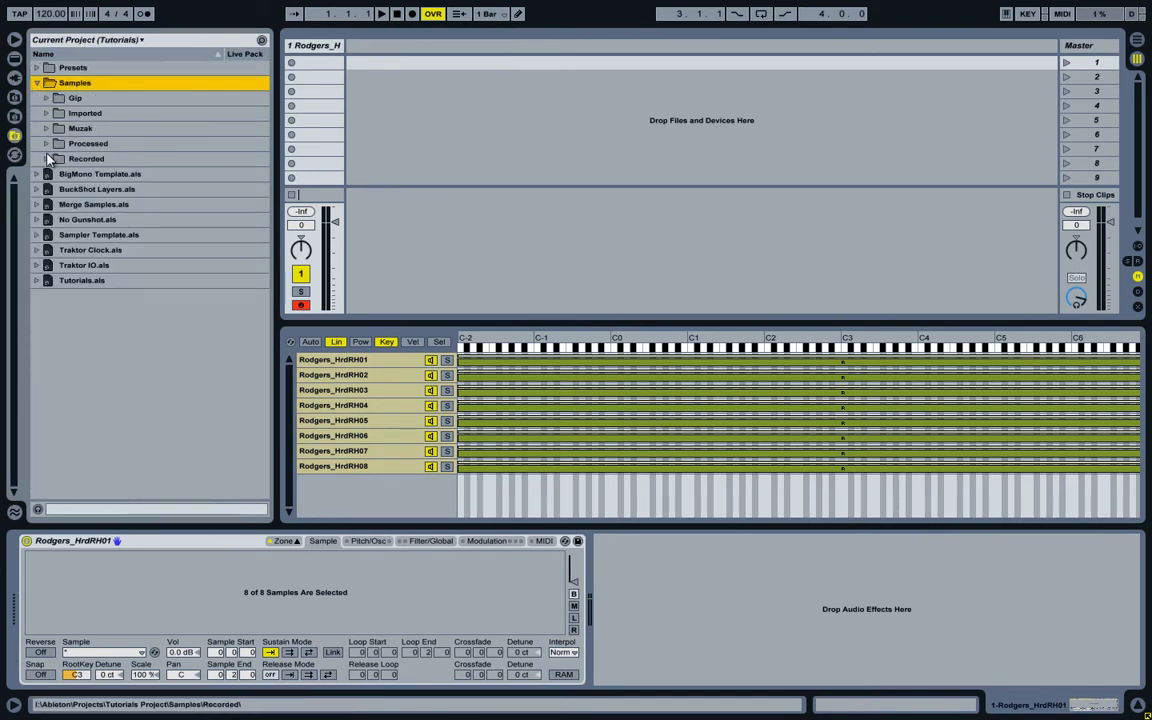
Move the old Crop folder of HrdLH files from Samples > Processed to the trash.
click(44, 144)
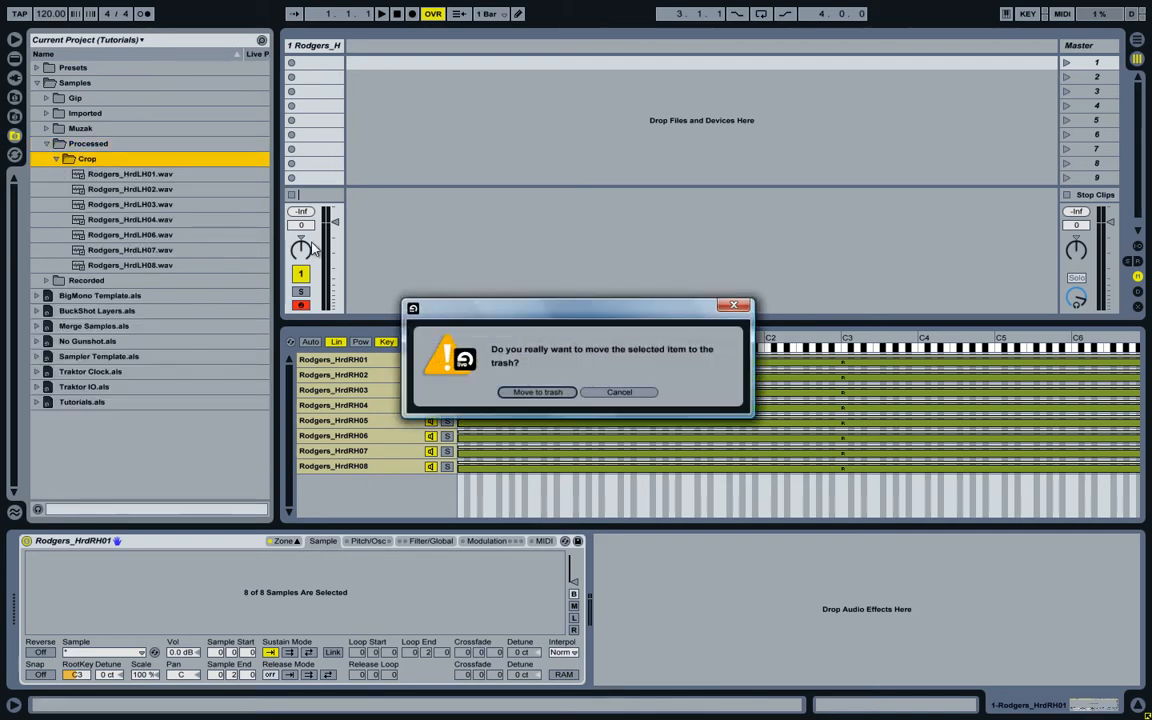
click(538, 390)
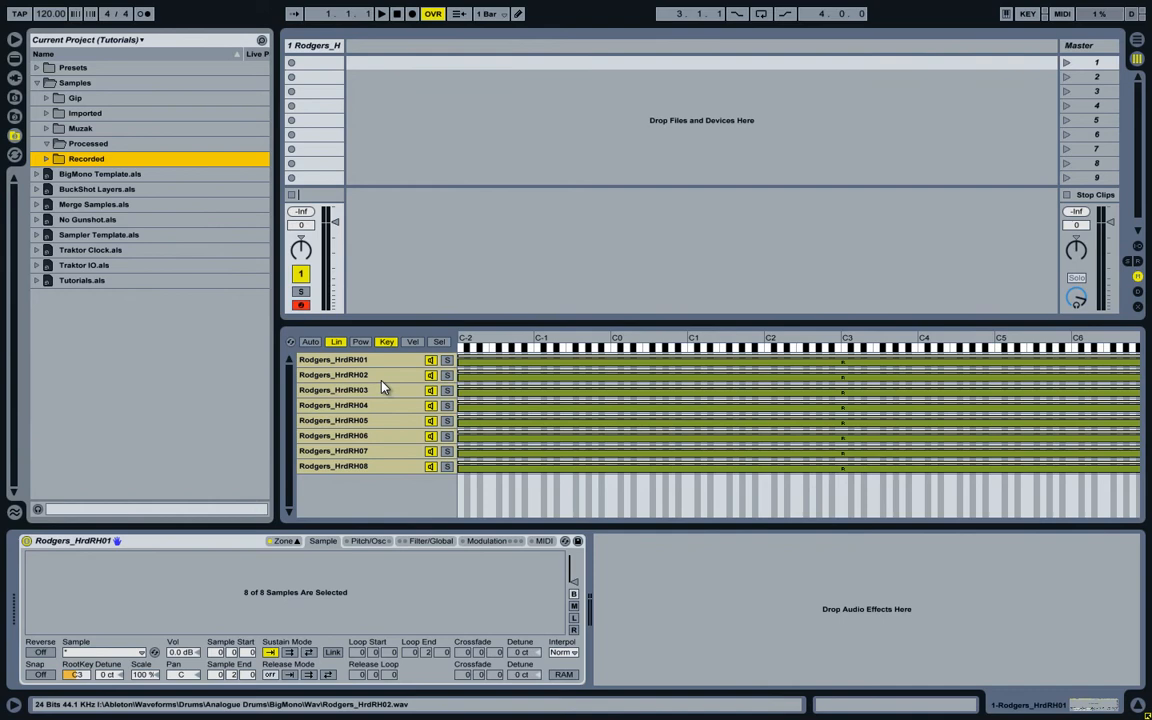
right_click(384, 376)
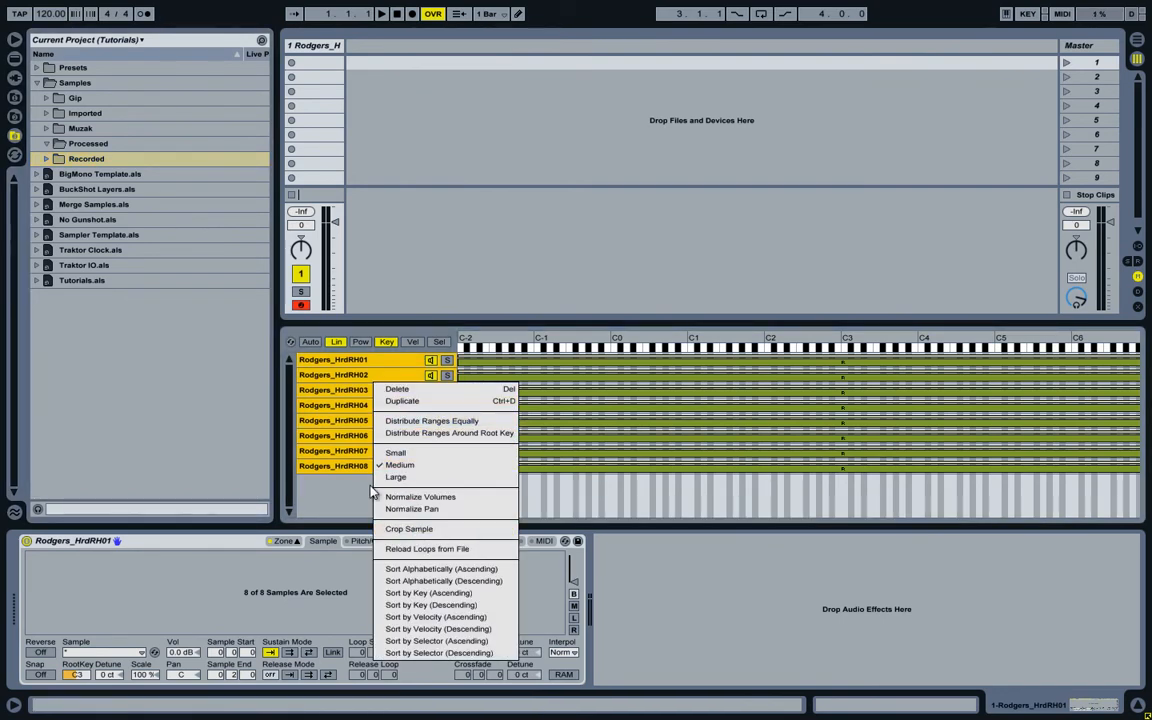
mouse_move(416, 528)
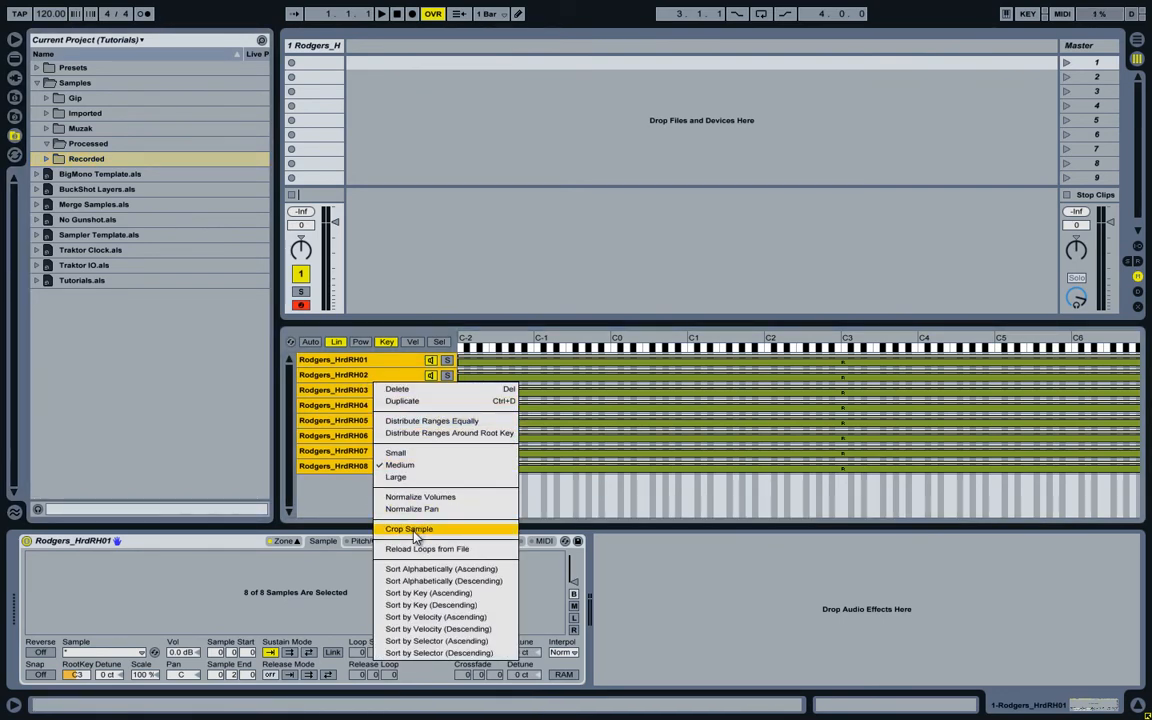
Crop the eight zones again and preview the new Rodgers_HrdRH files in the fresh Crop folder.
click(408, 528)
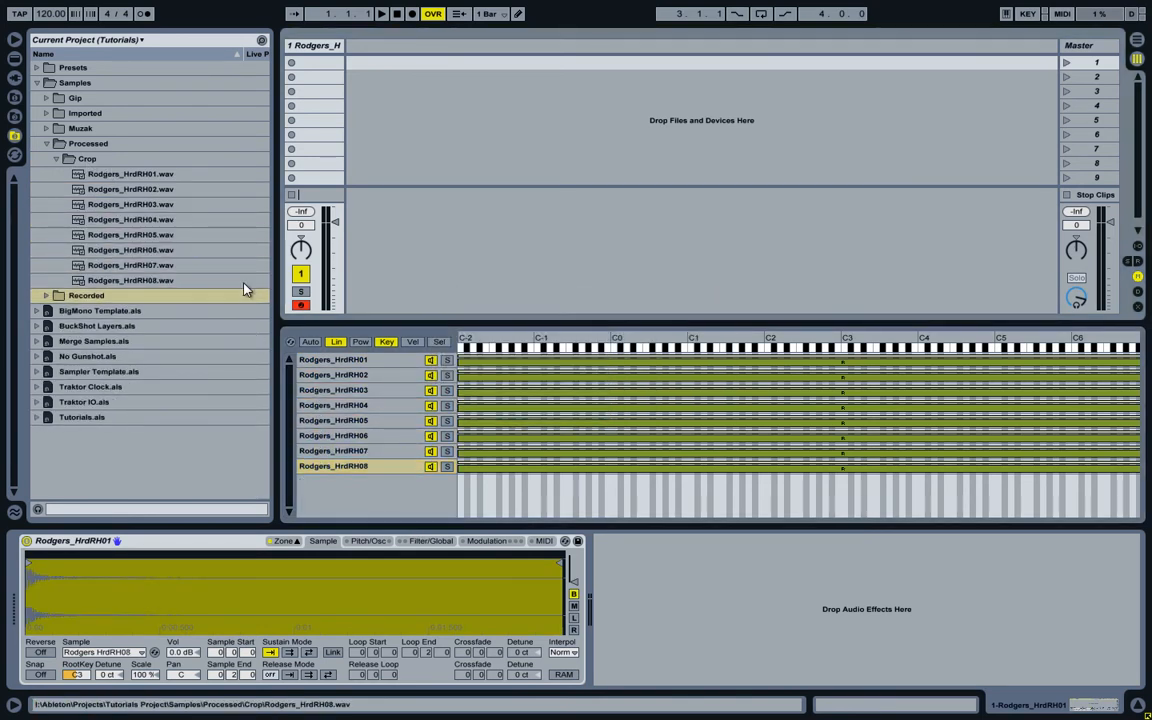
click(130, 172)
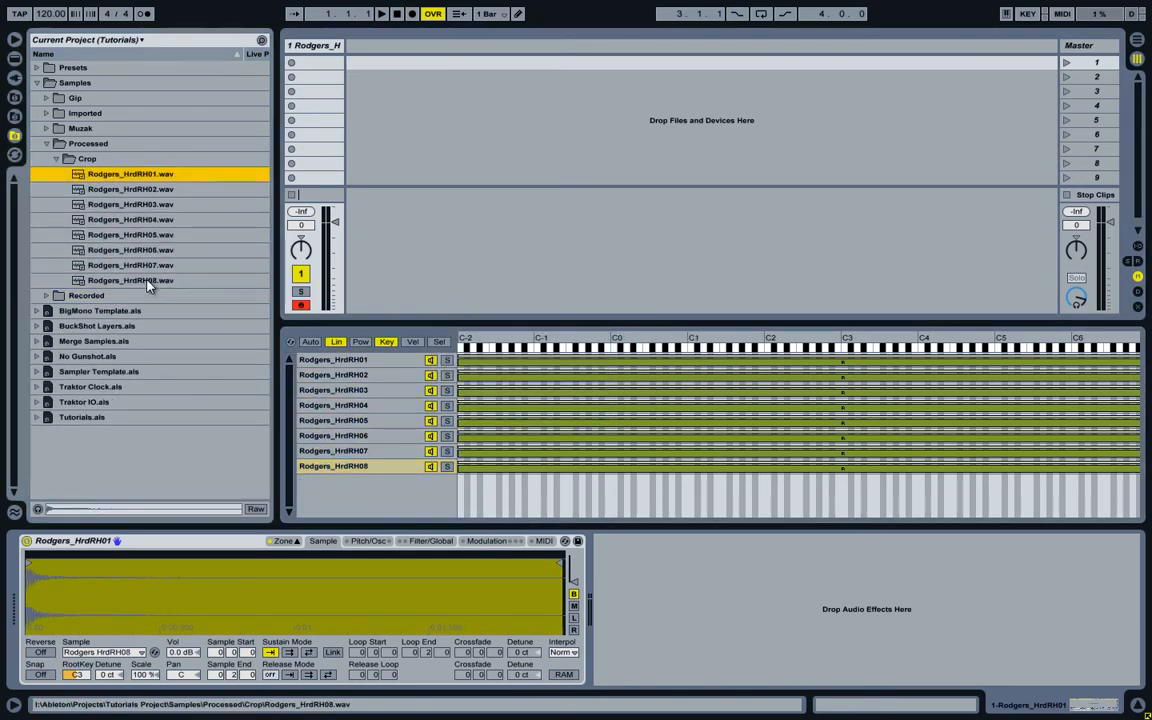
click(130, 280)
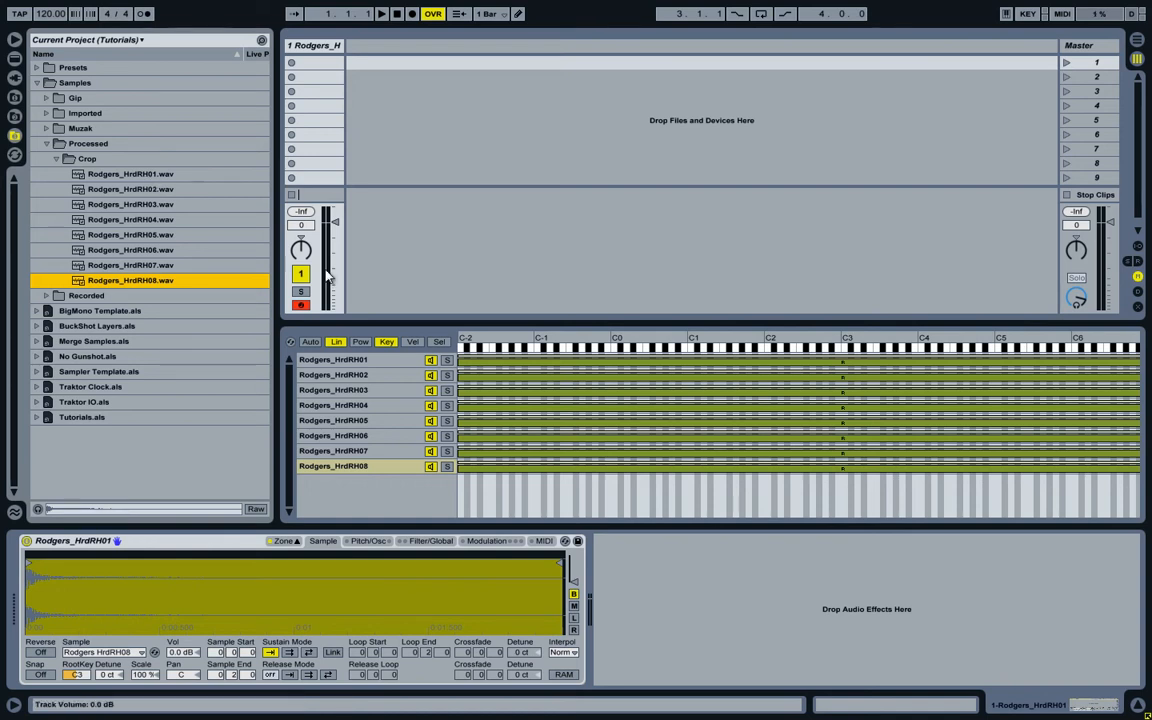
click(130, 172)
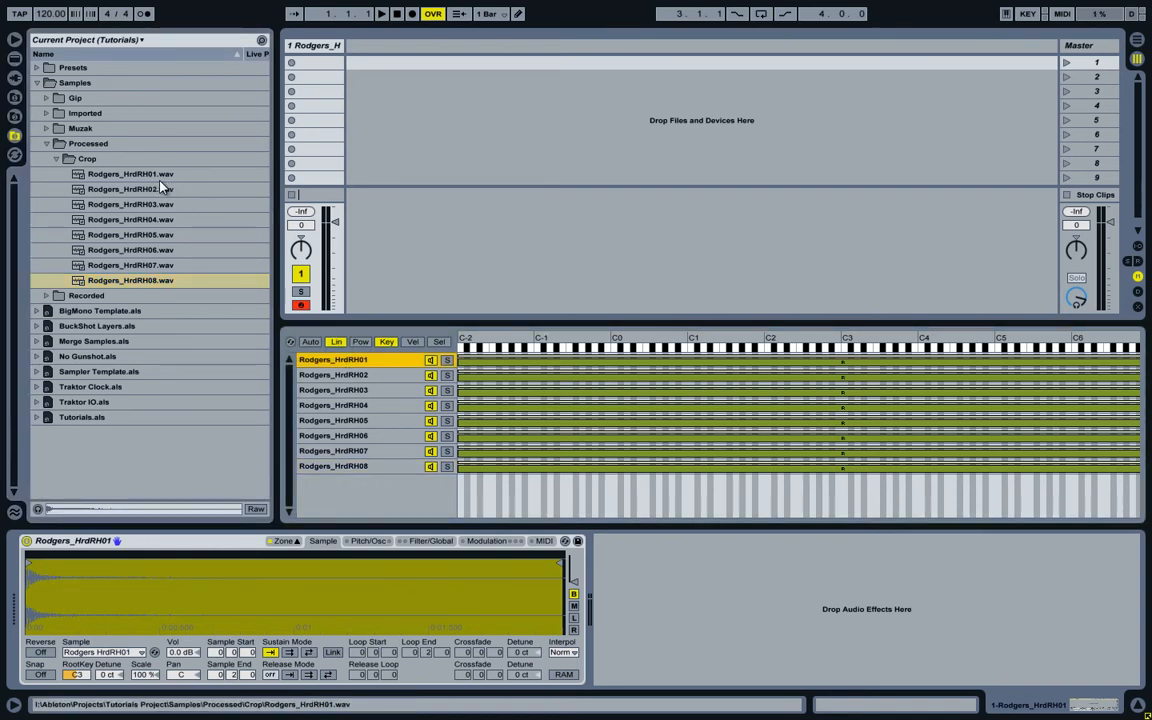
click(130, 172)
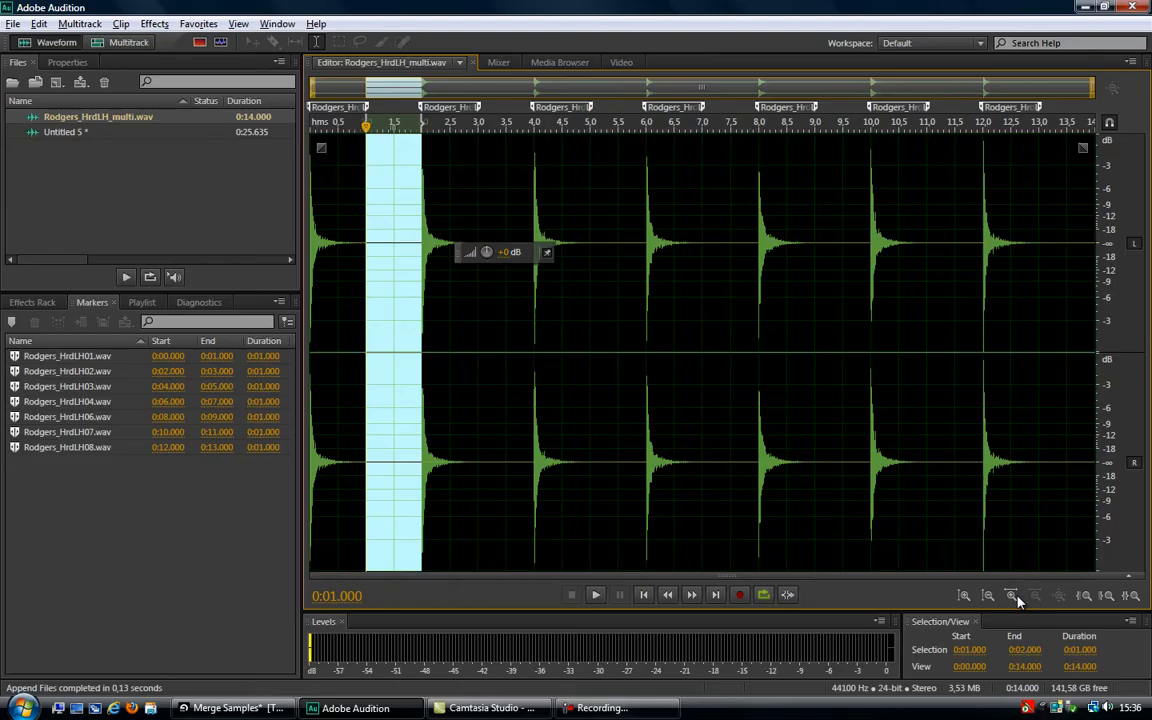
Start Open Append > To New and browse the external drive's Ableton folder to the Tutorials Project.
click(12, 24)
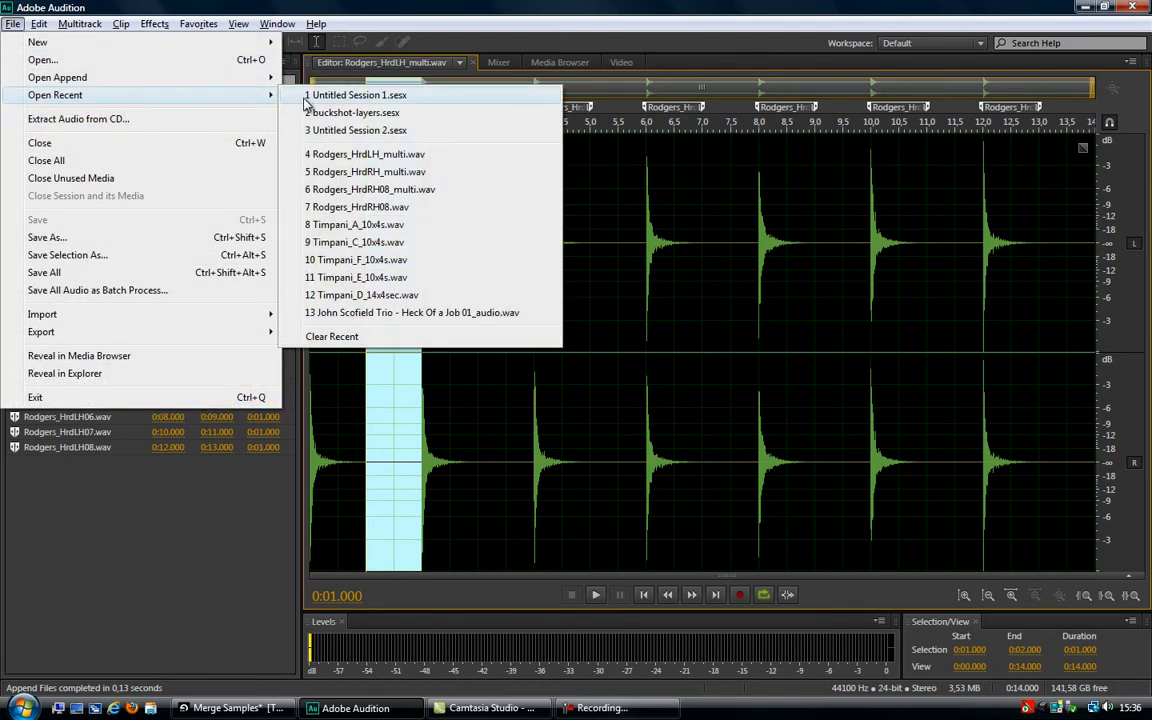
mouse_move(222, 94)
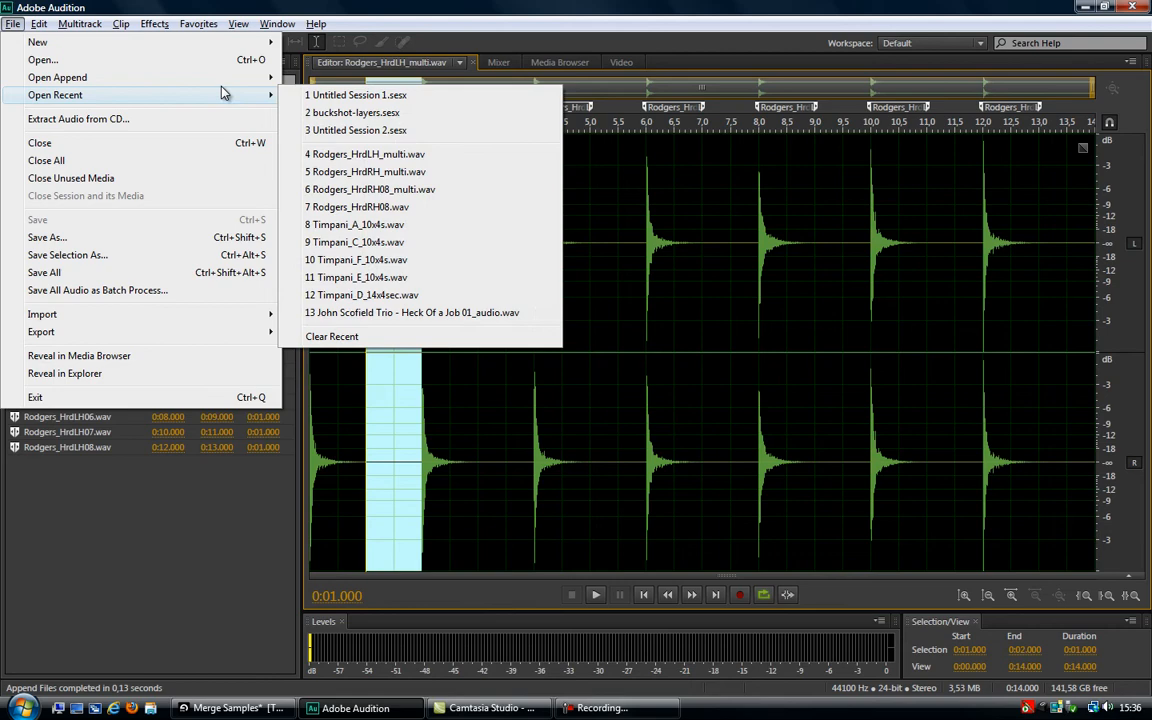
click(56, 76)
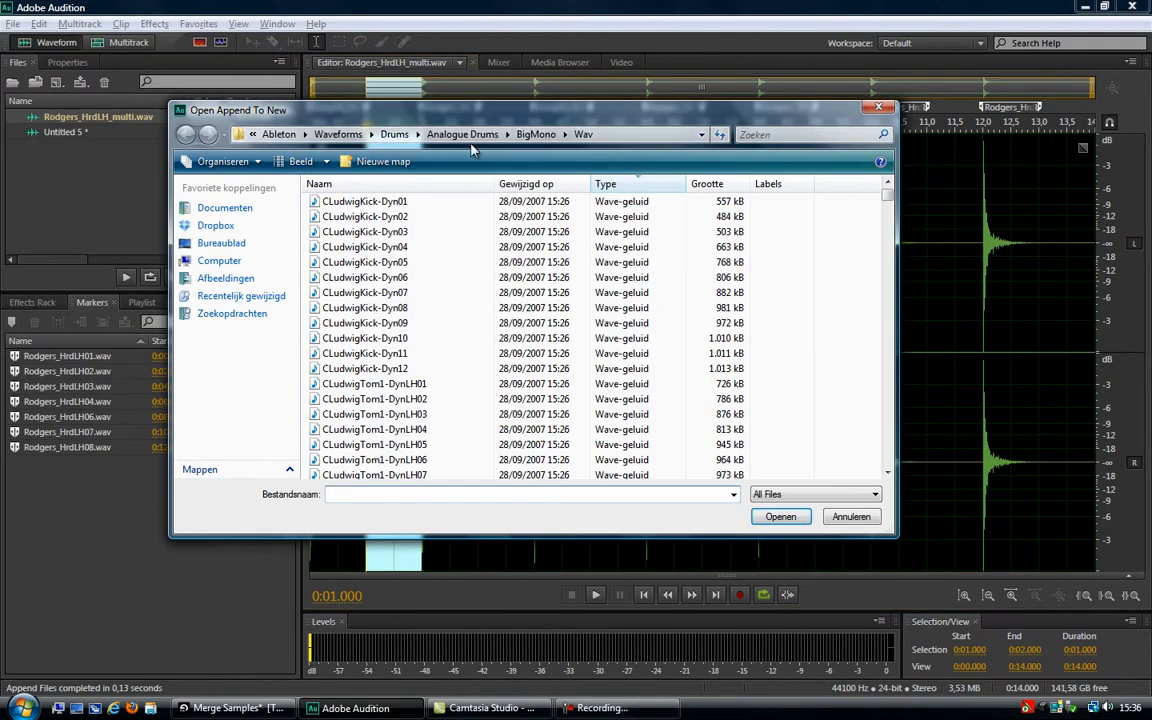
click(278, 134)
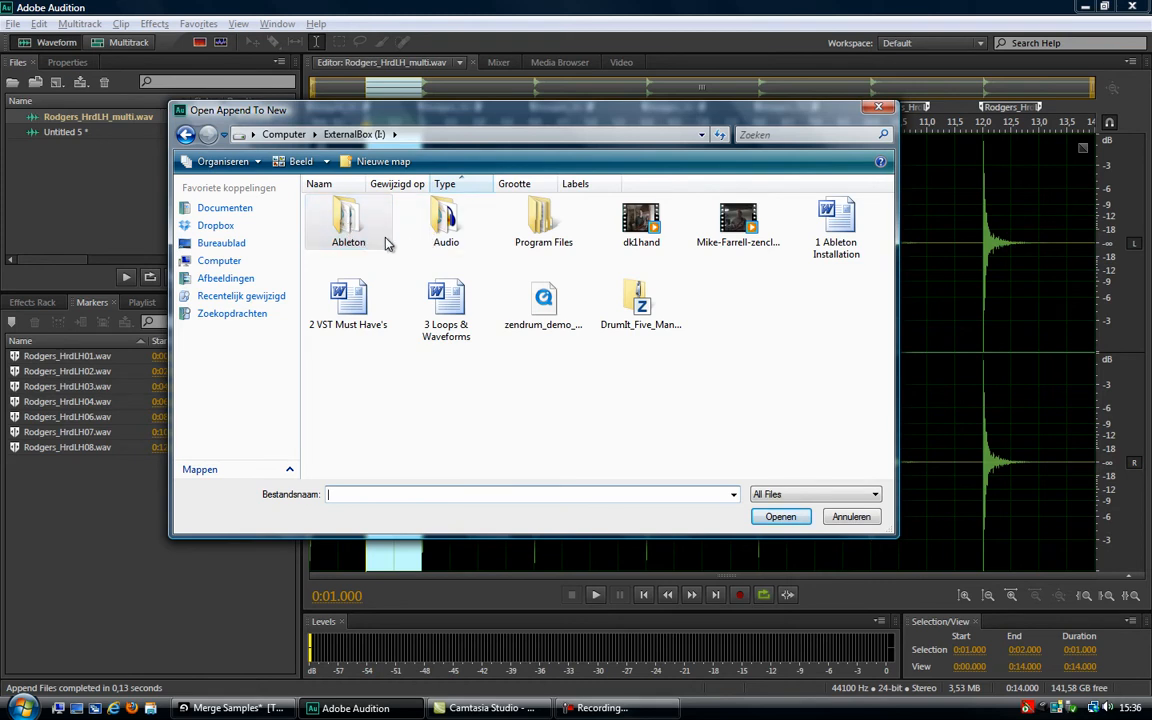
double_click(348, 220)
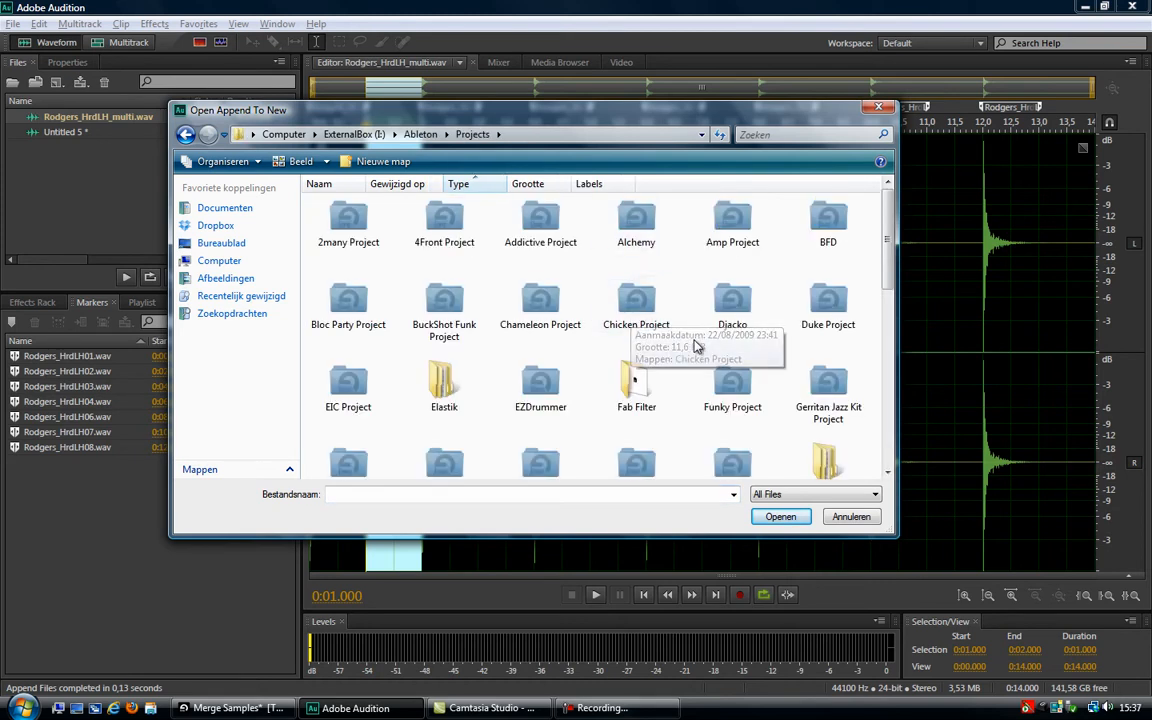
scroll(down, 3)
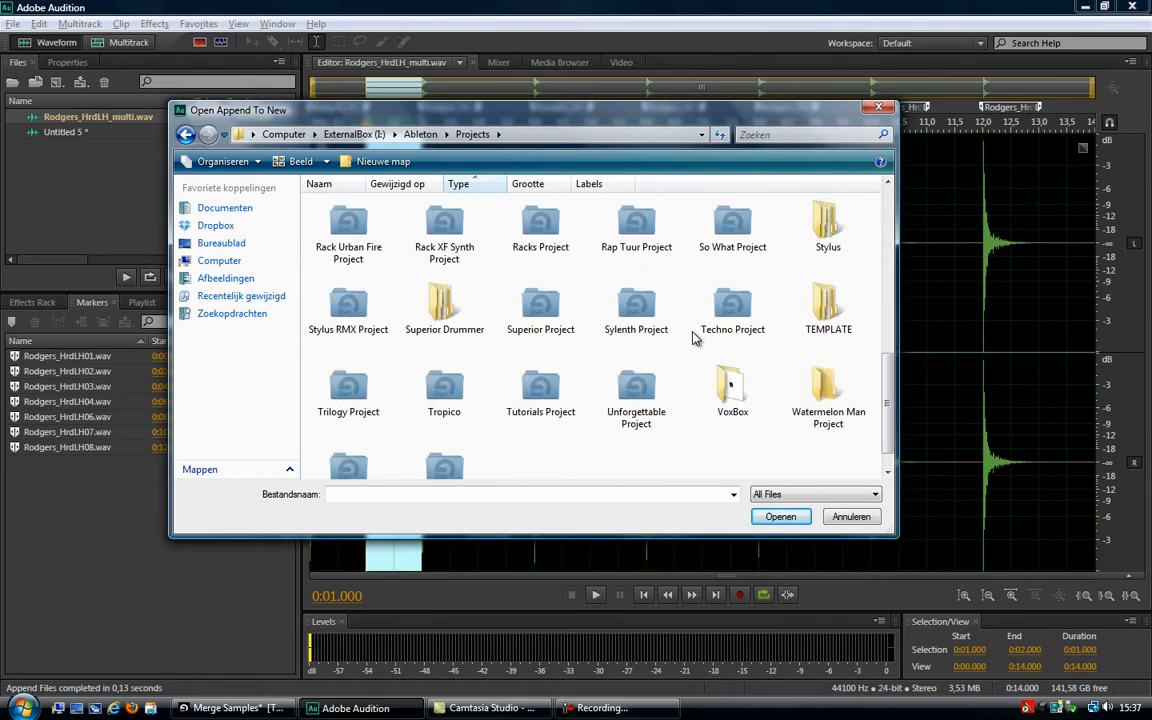
double_click(540, 396)
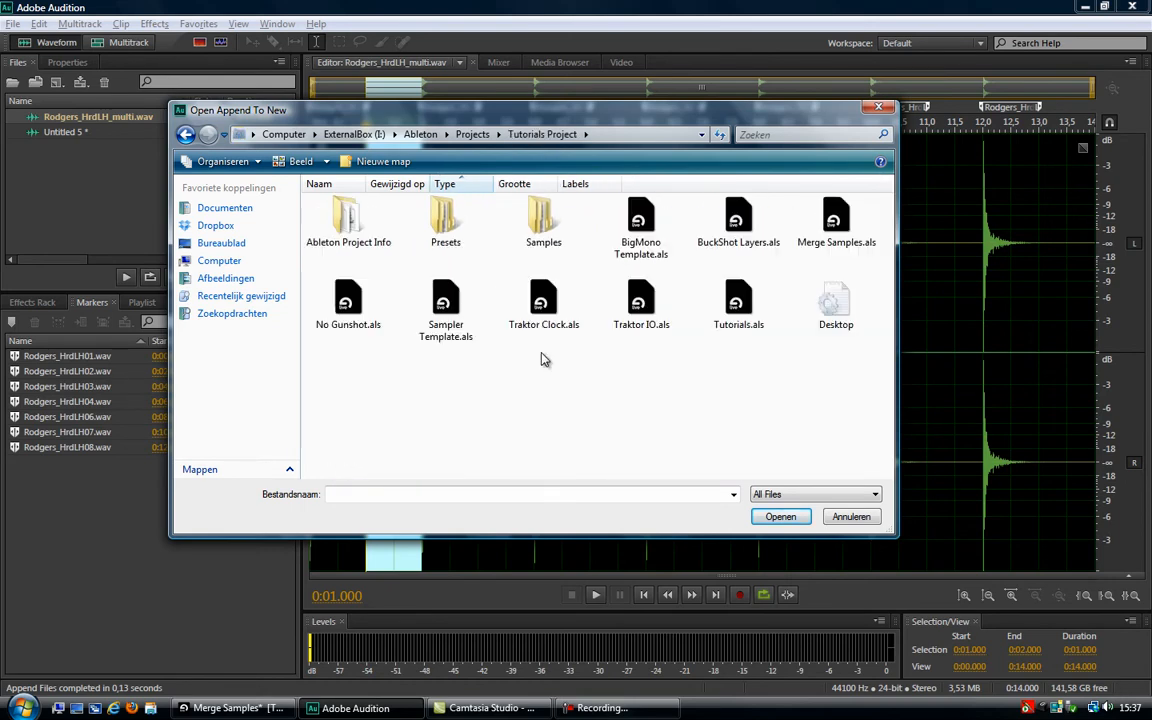
Select all eight cropped WAVs in Samples > Processed > Crop and append them into a new waveform.
double_click(544, 220)
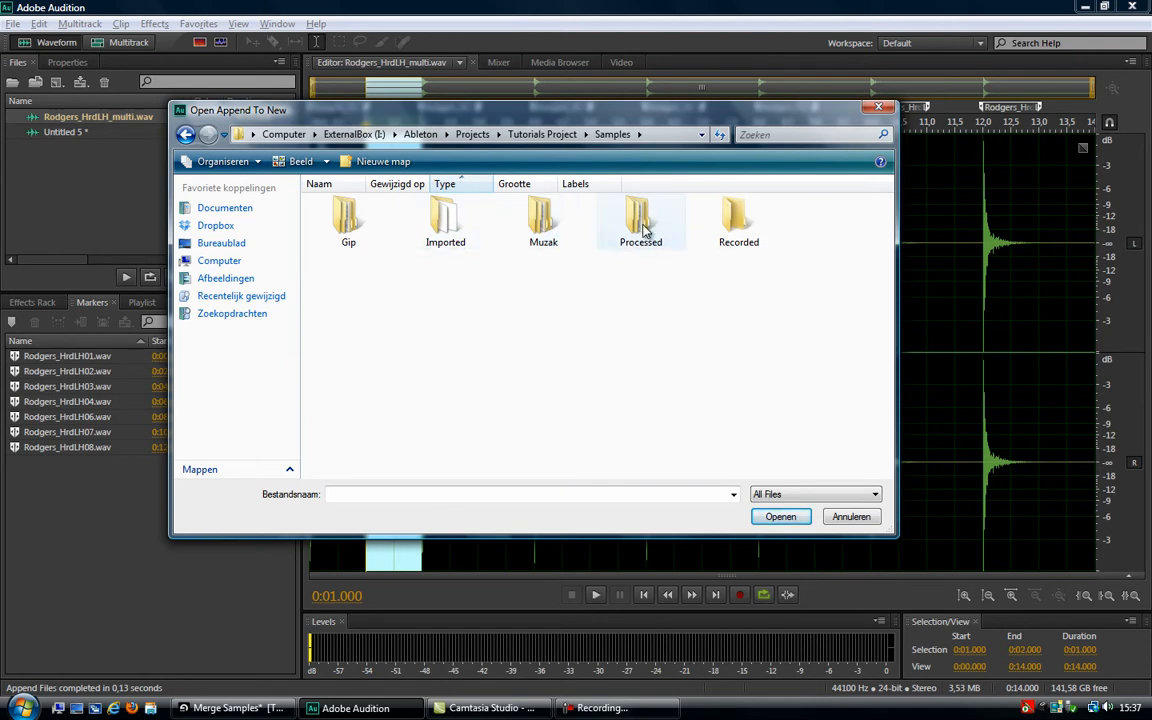
double_click(640, 220)
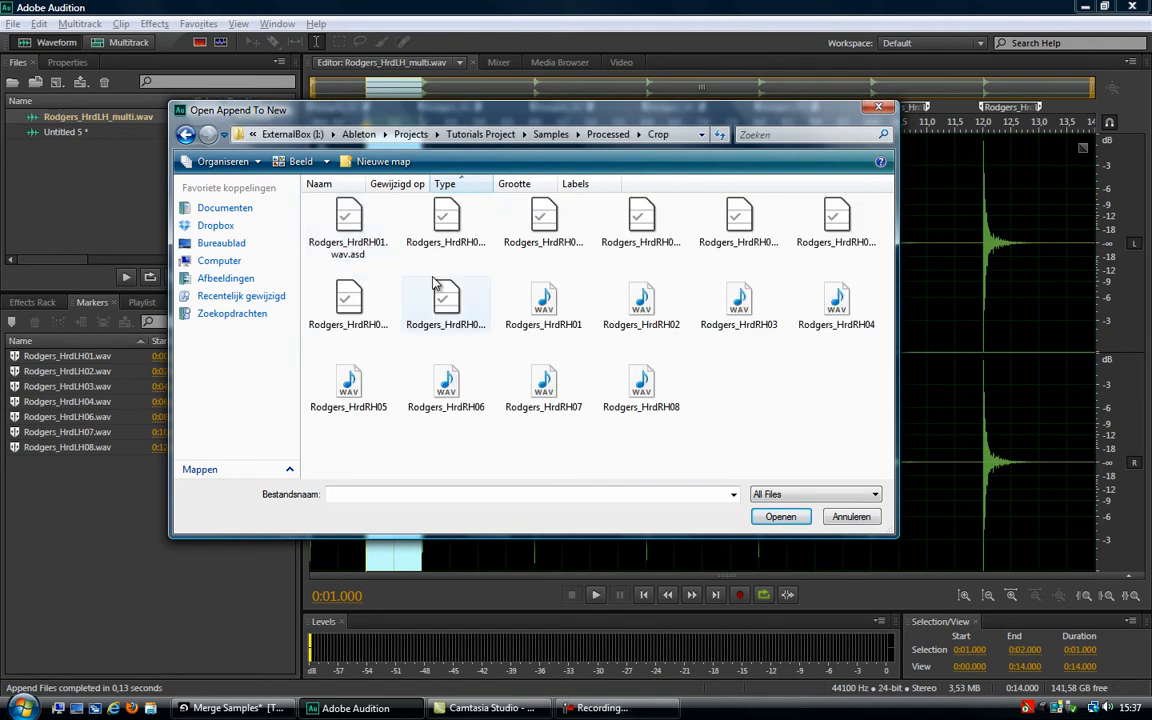
click(640, 388)
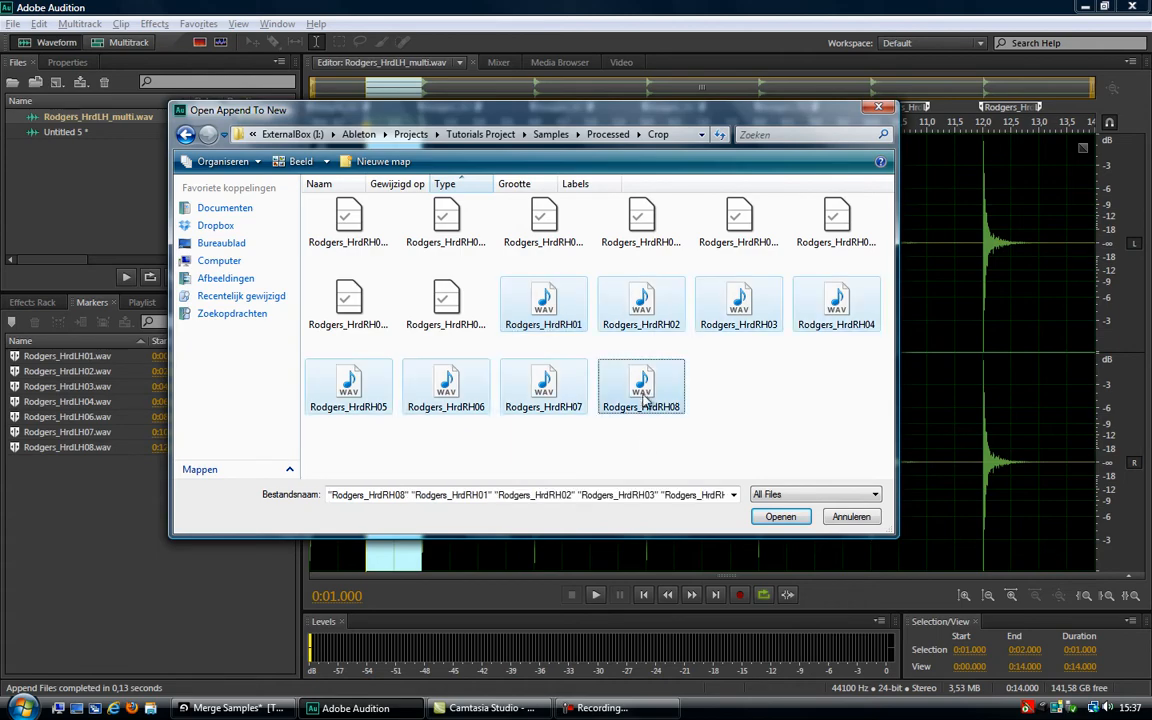
click(780, 516)
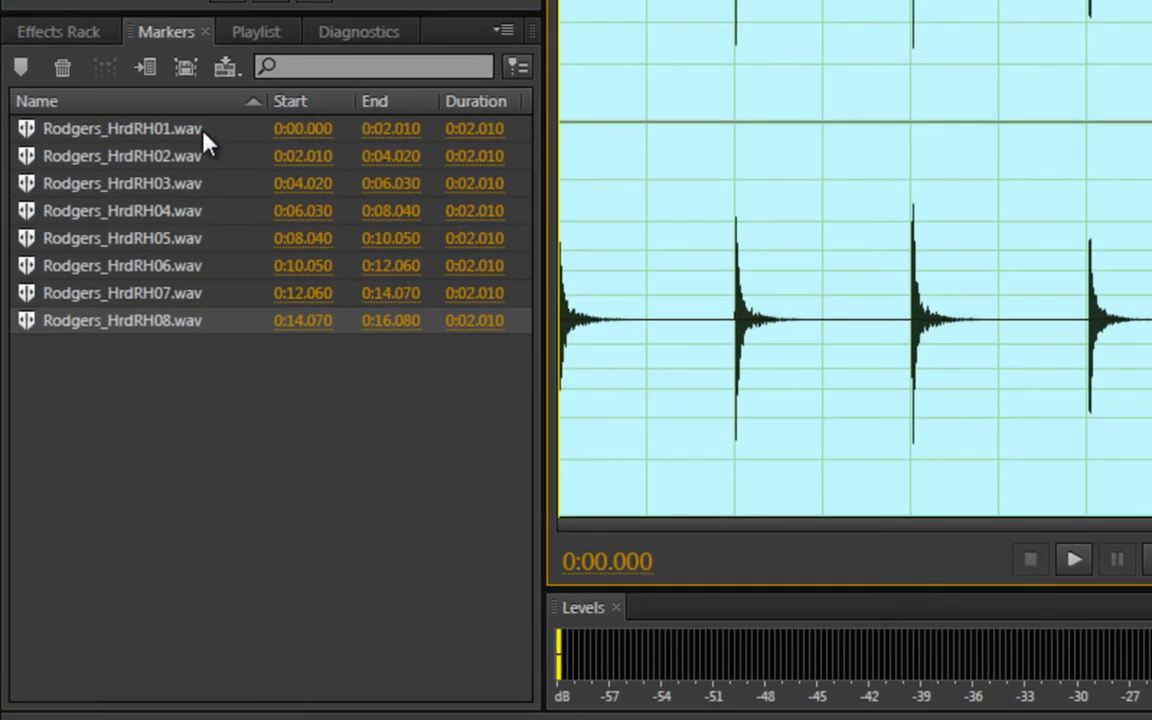
Check the appended markers' 0:02.010 durations, editing the last one, and bring up the file commands.
click(120, 128)
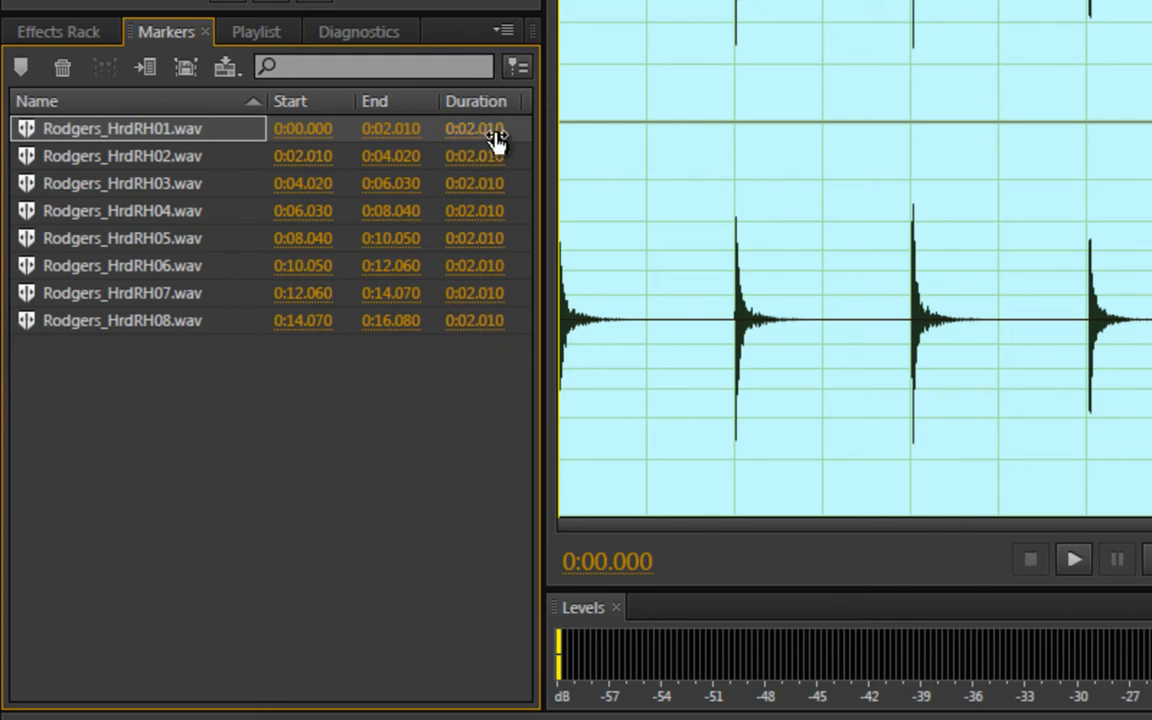
mouse_move(470, 348)
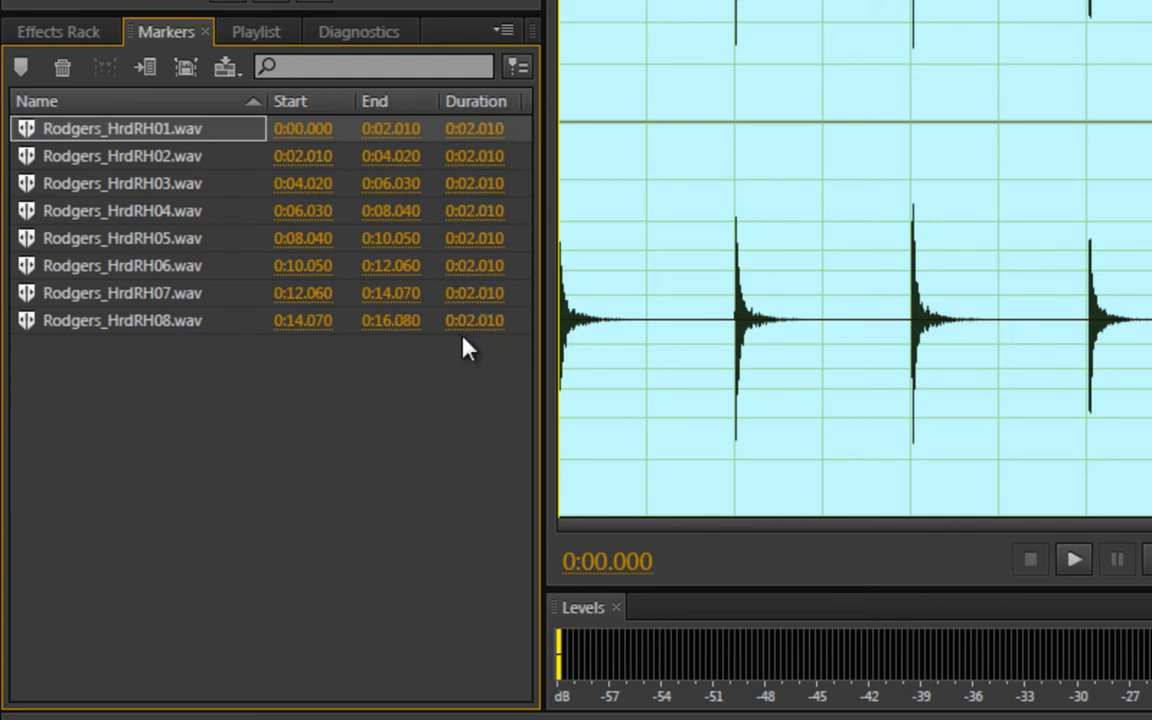
double_click(480, 320)
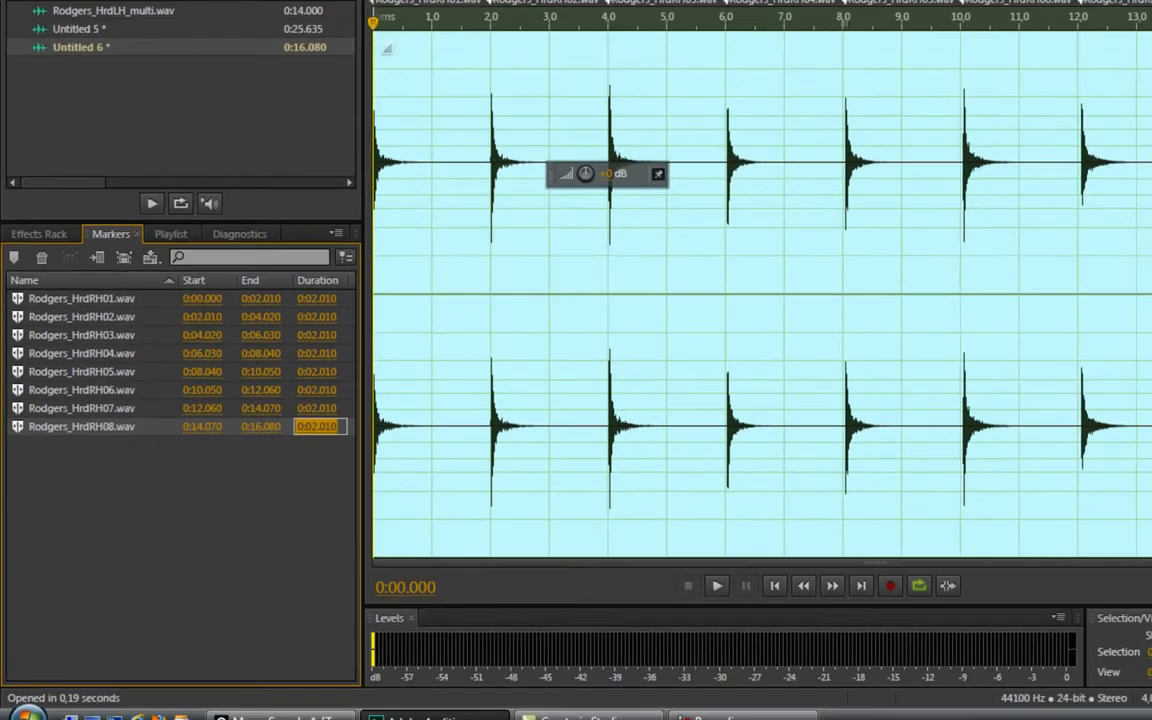
click(12, 24)
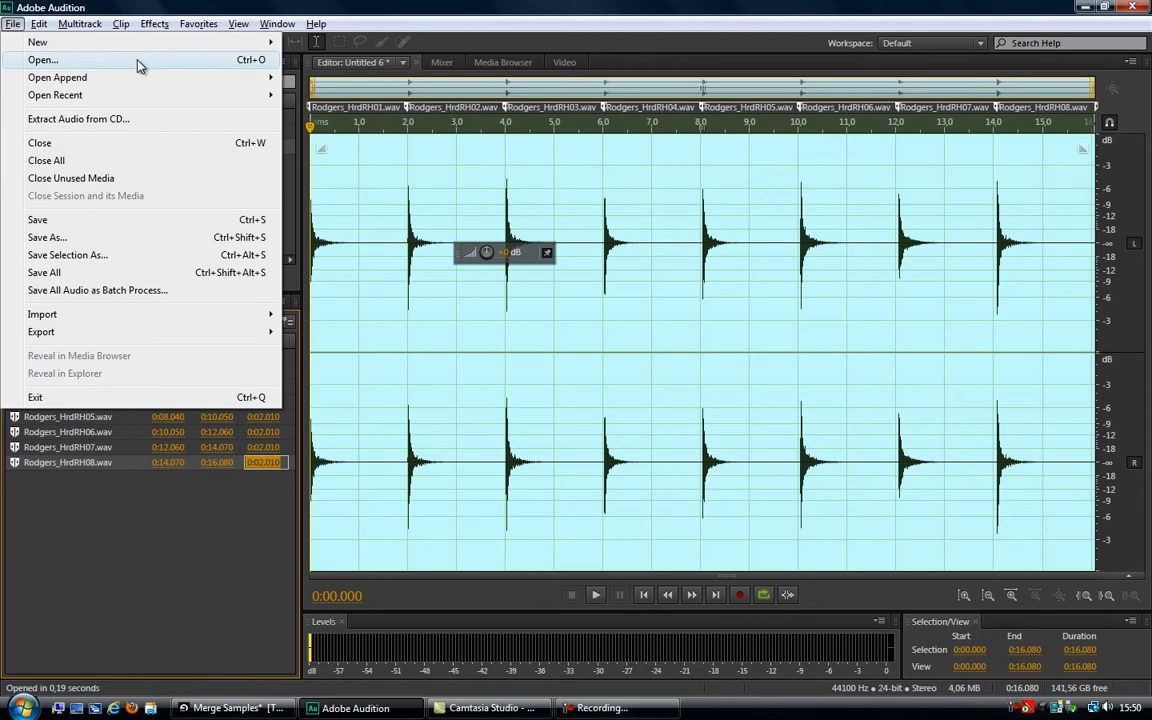
Choose the cropped sample Rodgers_HrdRH01 in the Crop folder for opening.
click(42, 60)
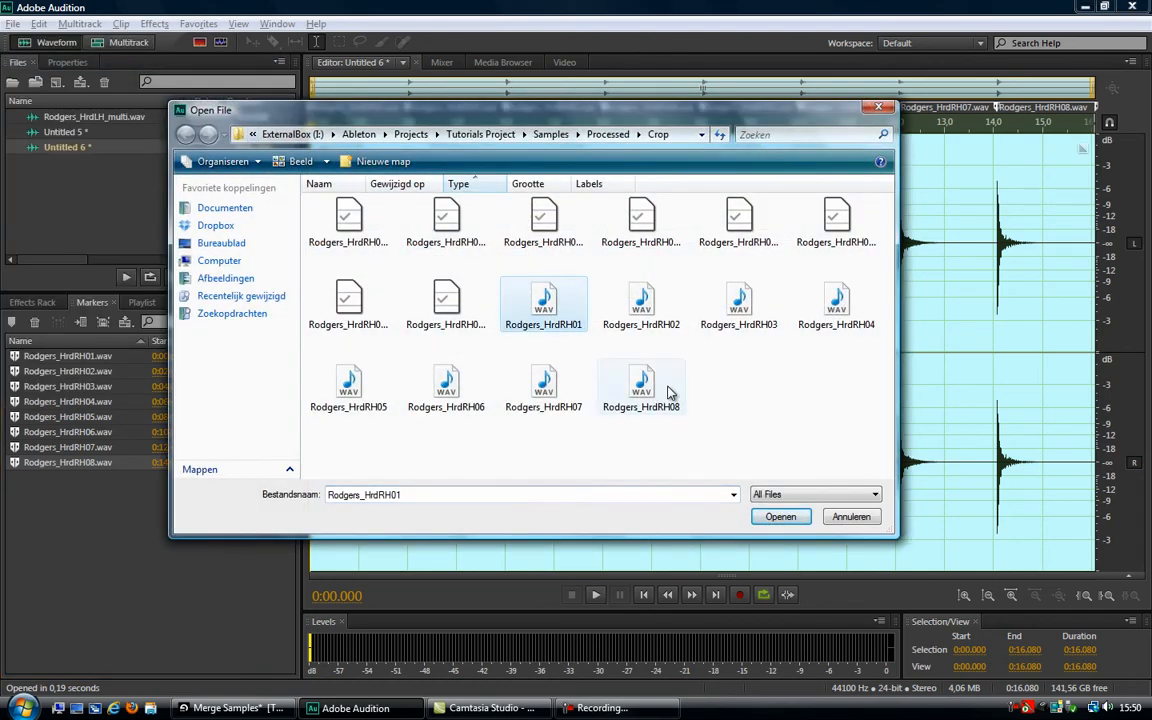
click(780, 516)
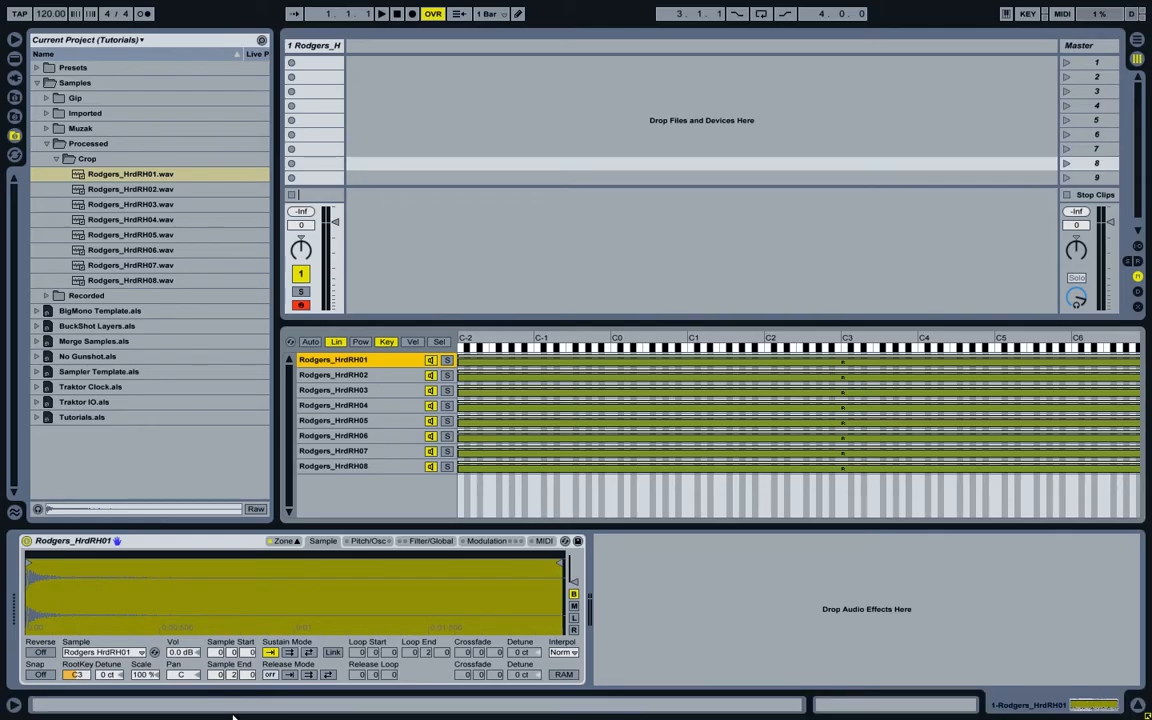
mouse_move(400, 392)
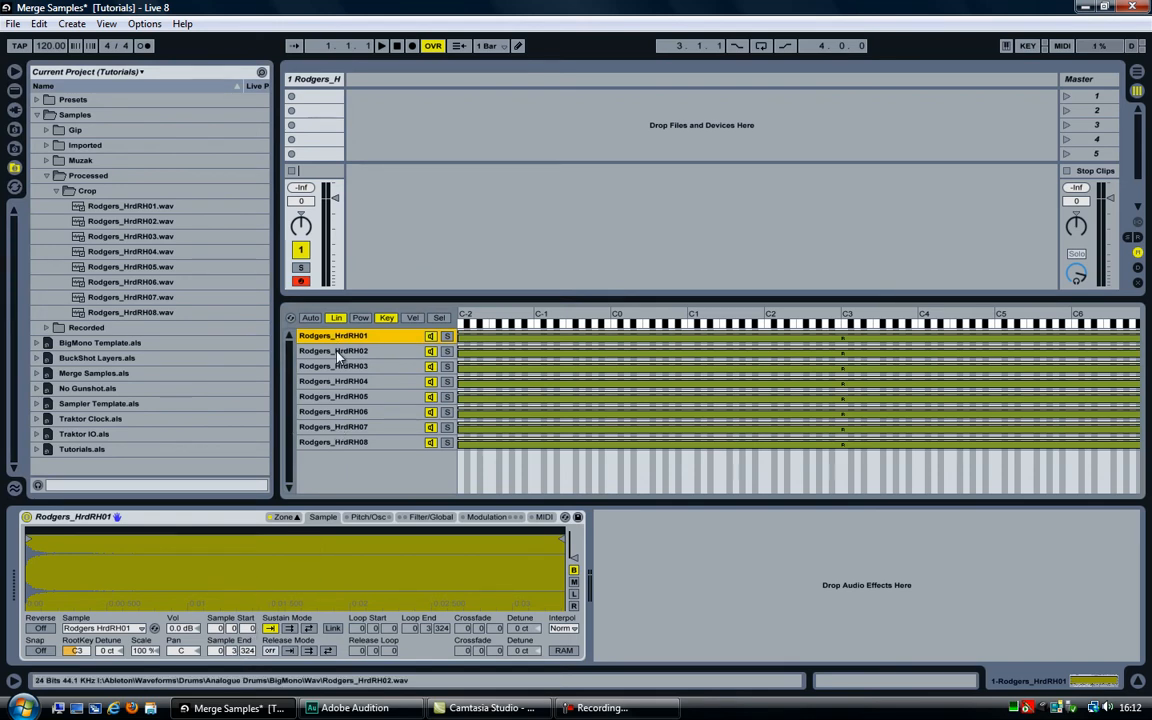
Select the Crop folder via the drum sample slots and confirm moving it to the trash.
click(332, 396)
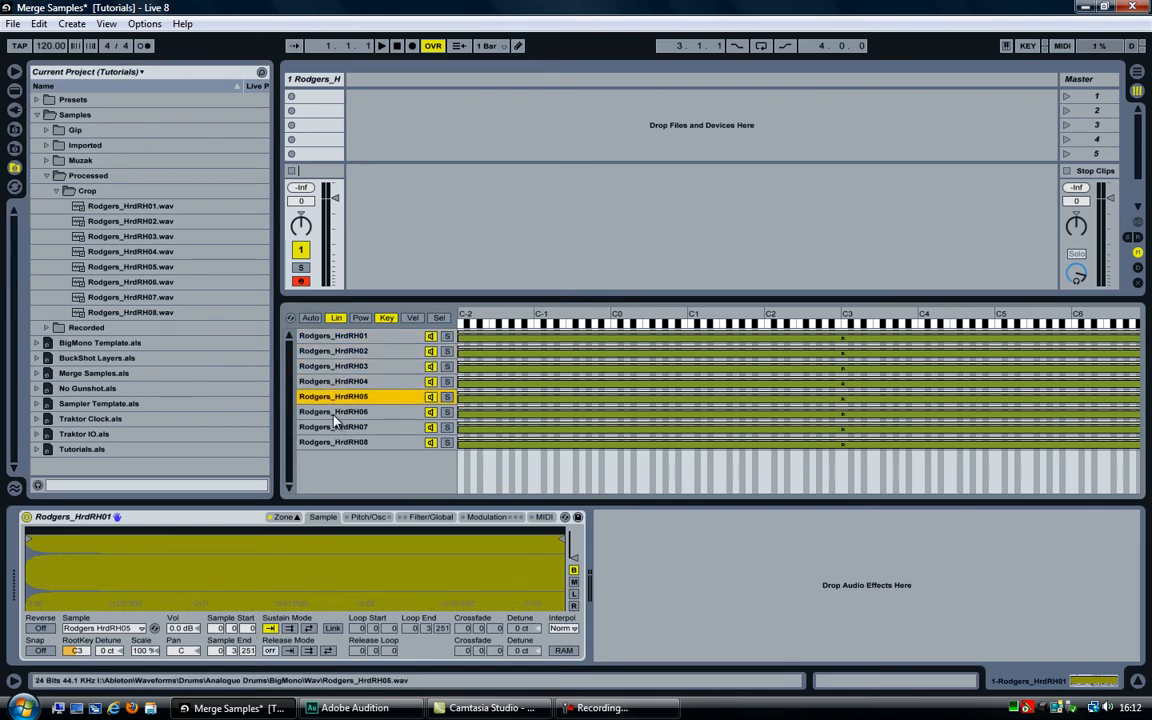
click(340, 336)
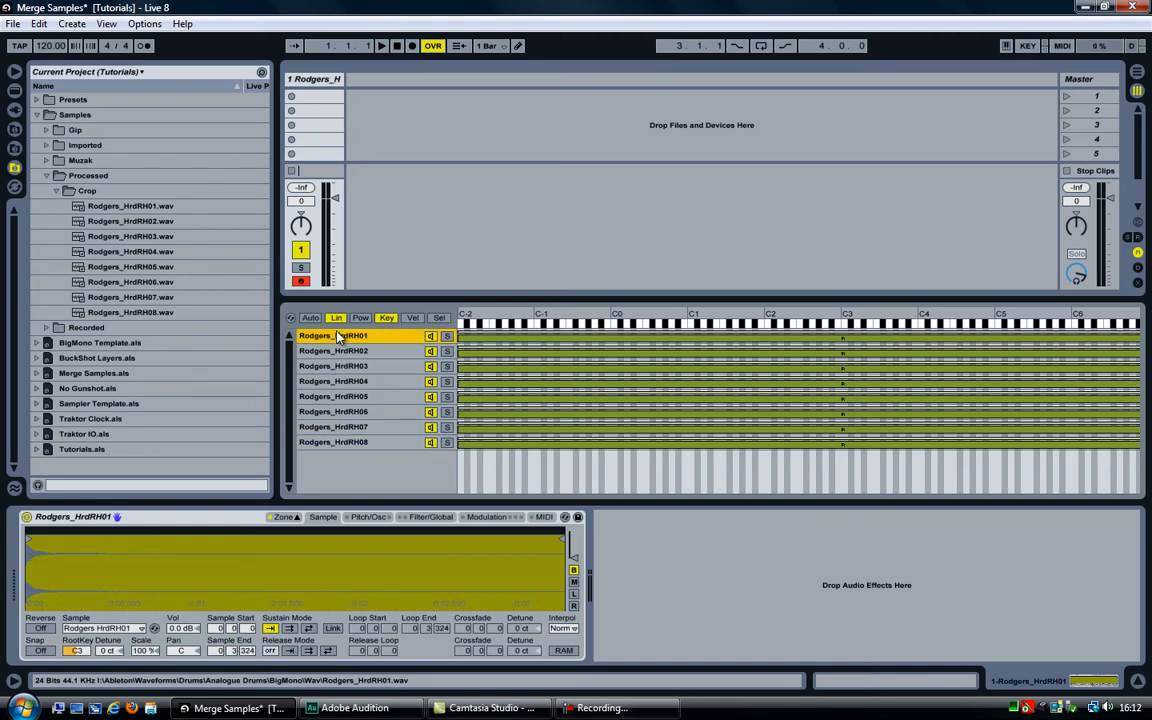
key(Delete)
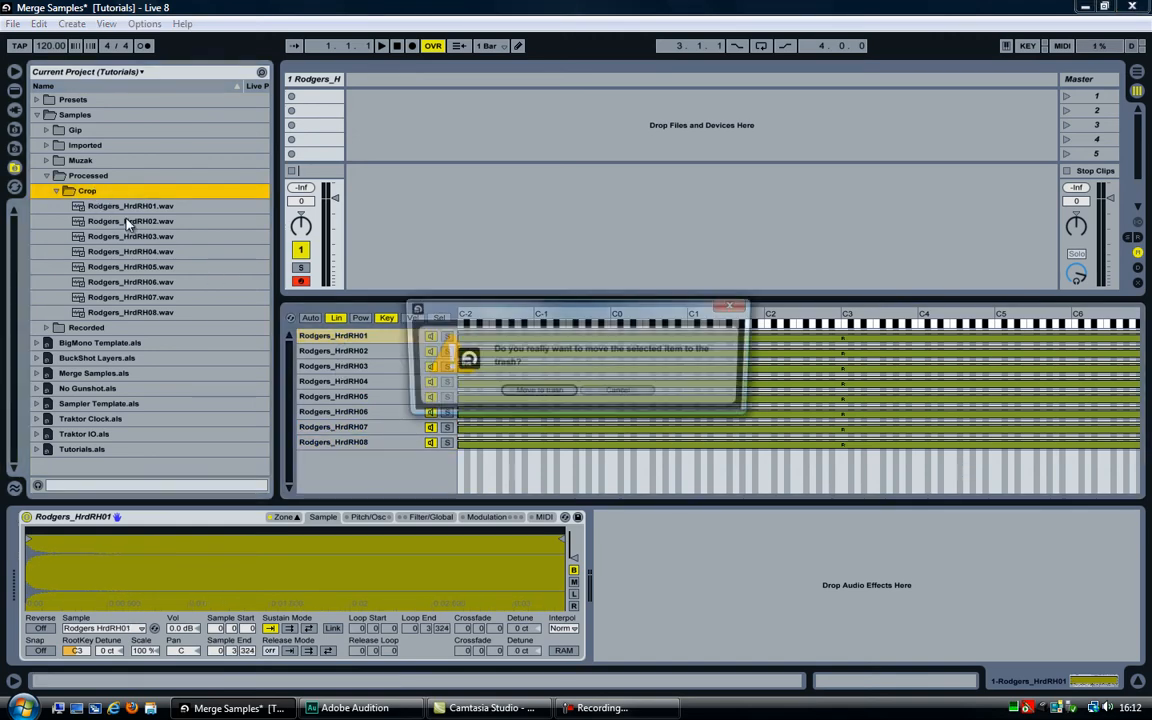
click(538, 388)
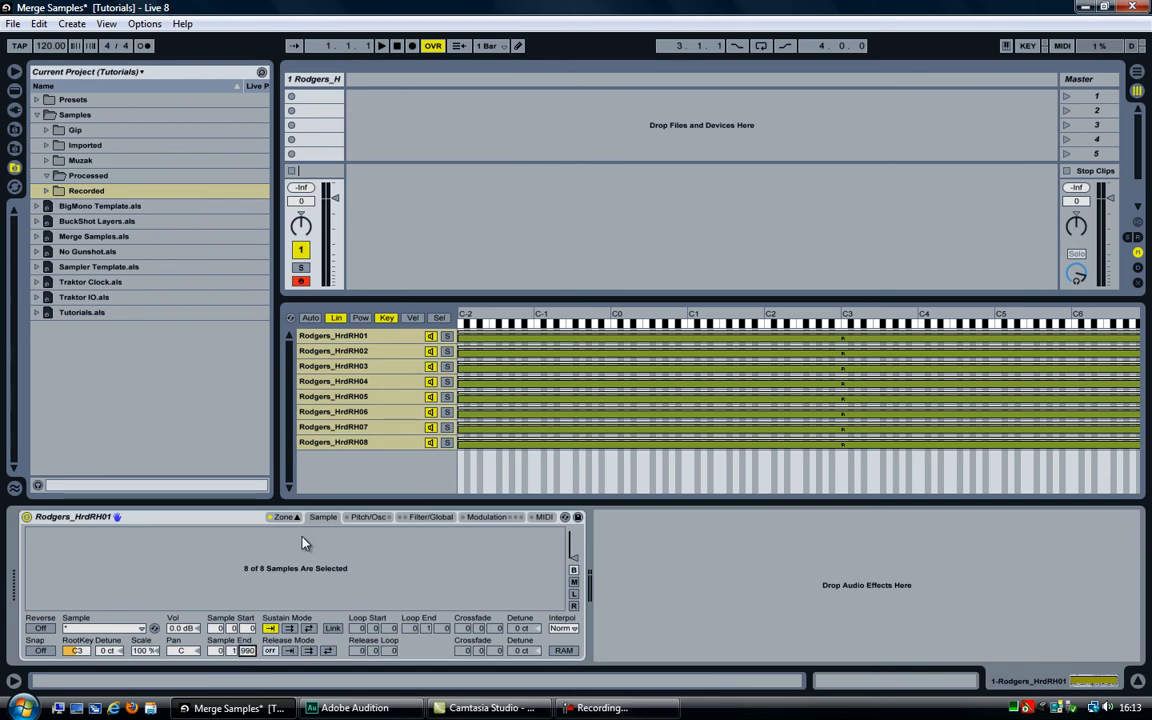
Re-export the eight cropped samples to the Crop folder, then bring Adobe Audition to the front.
click(332, 350)
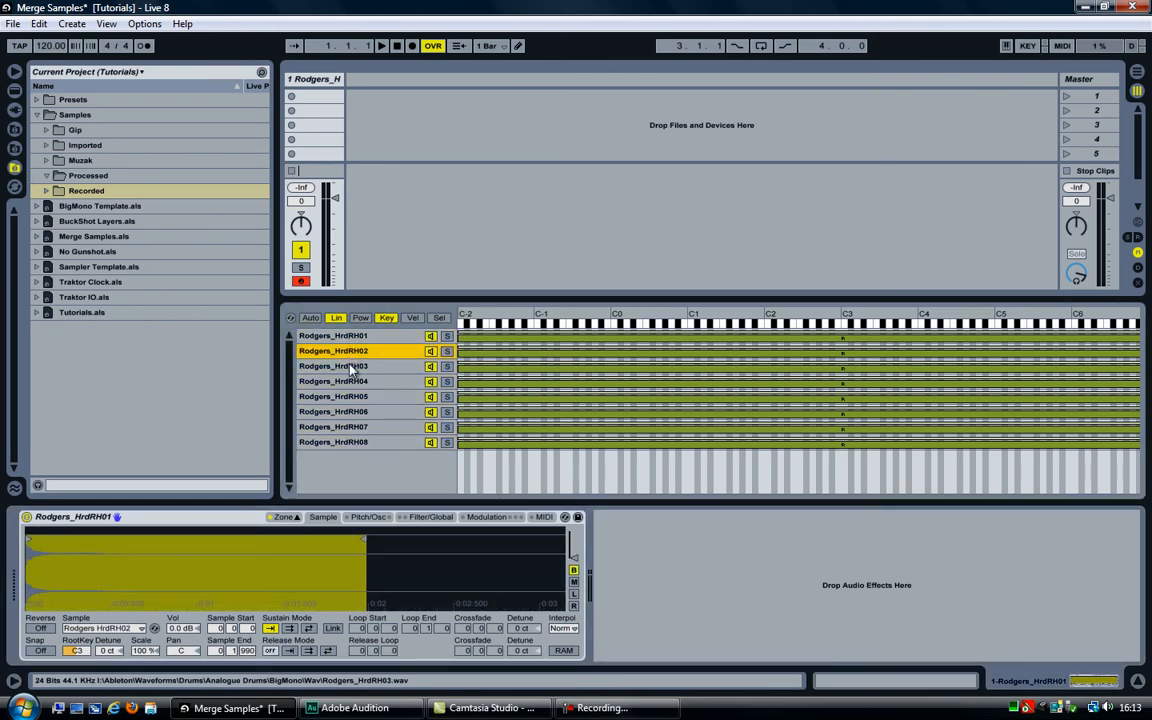
click(332, 428)
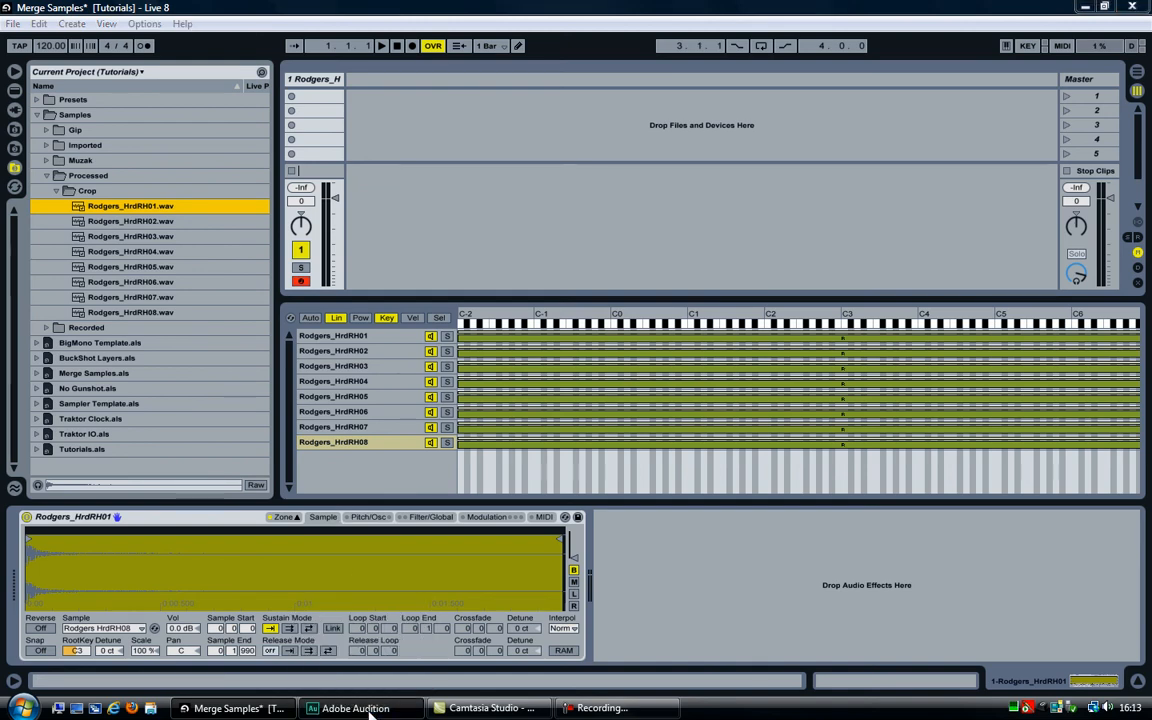
click(12, 24)
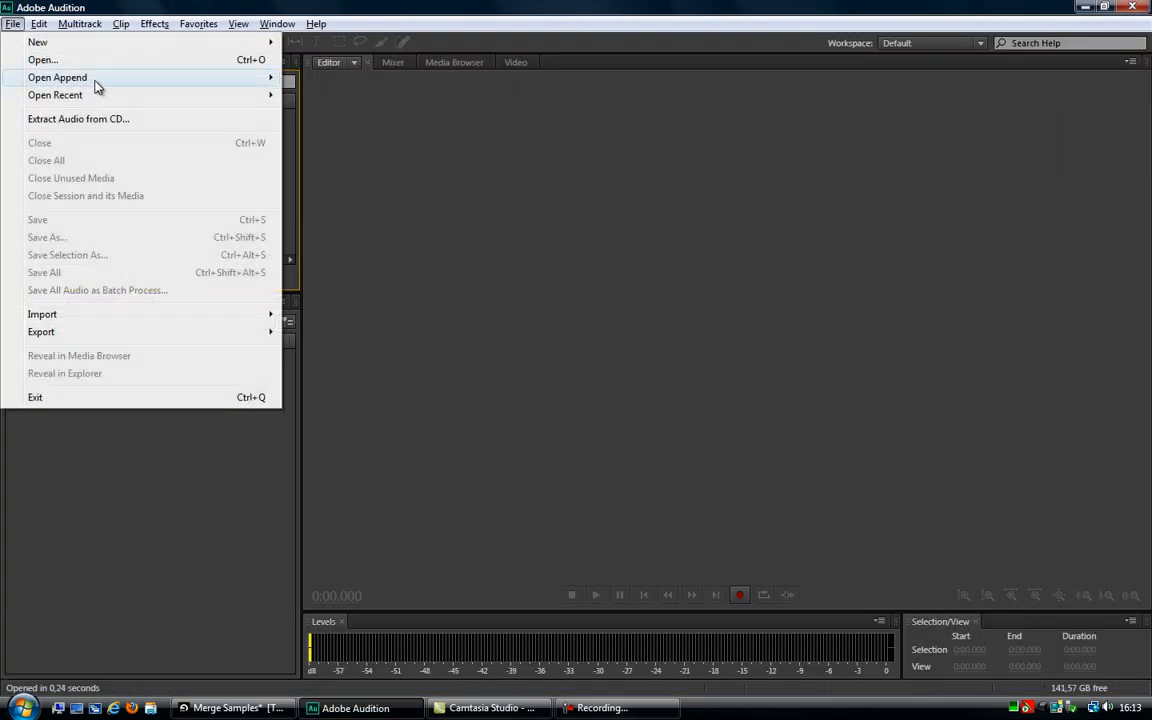
Append the eight Crop WAVs into a new 16-second waveform and verify the first 2-second marker.
click(56, 76)
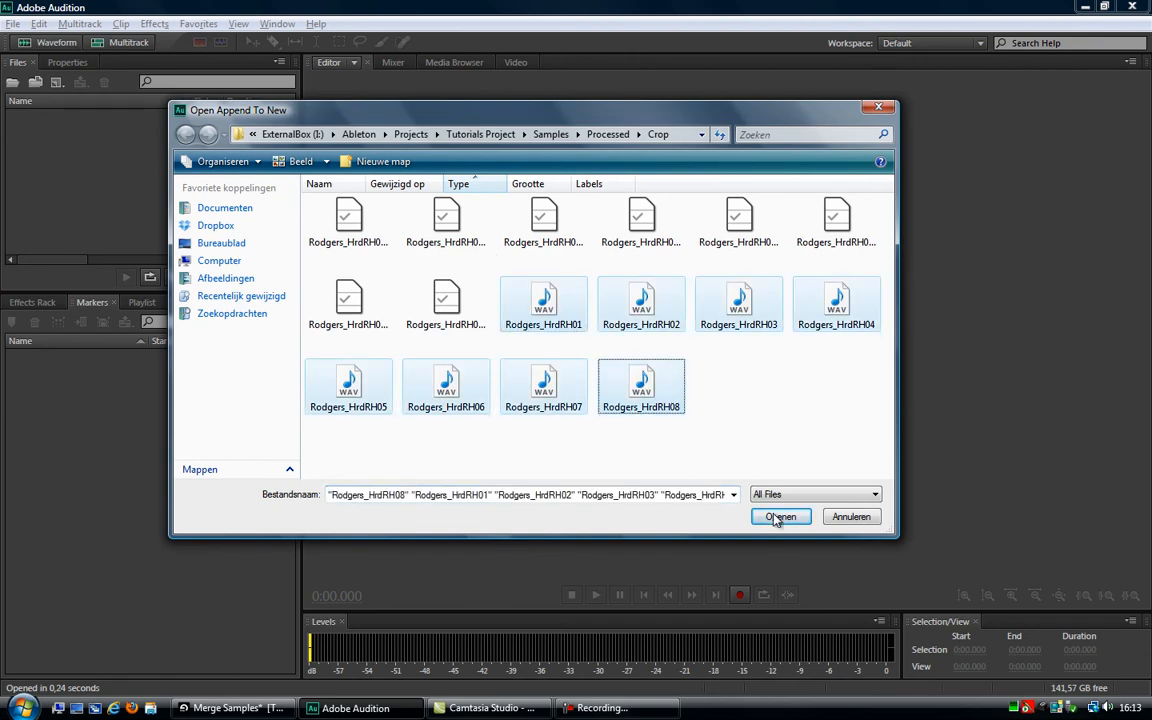
click(780, 516)
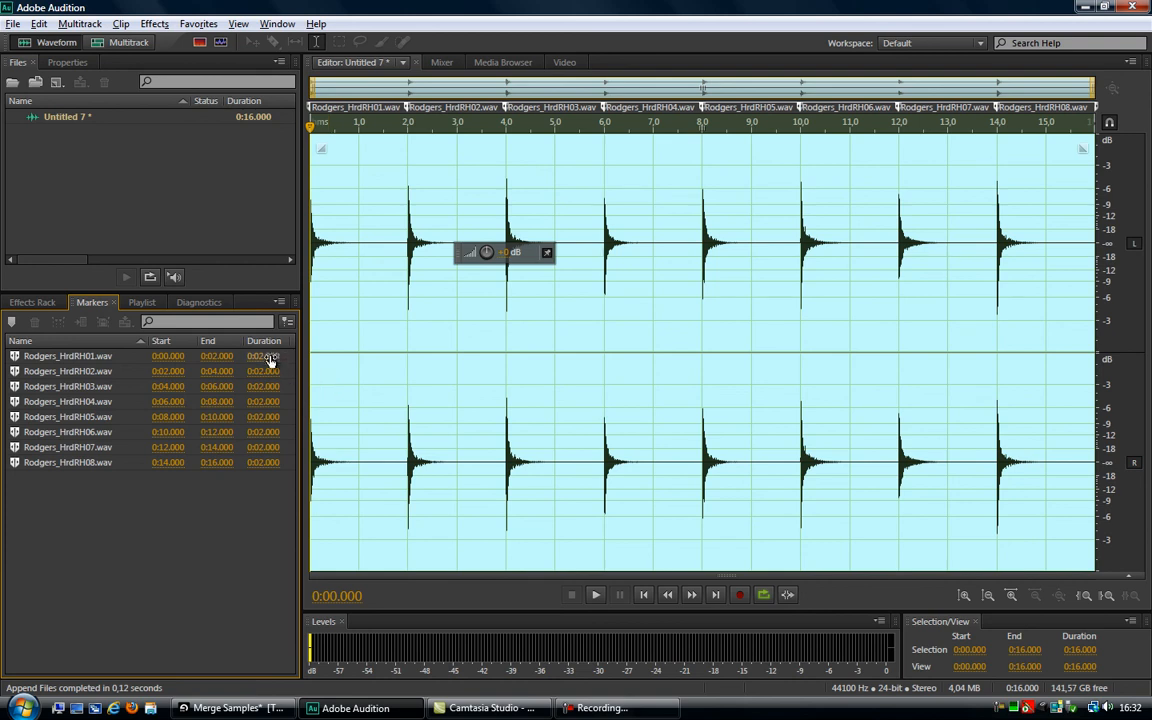
double_click(264, 356)
text(1)
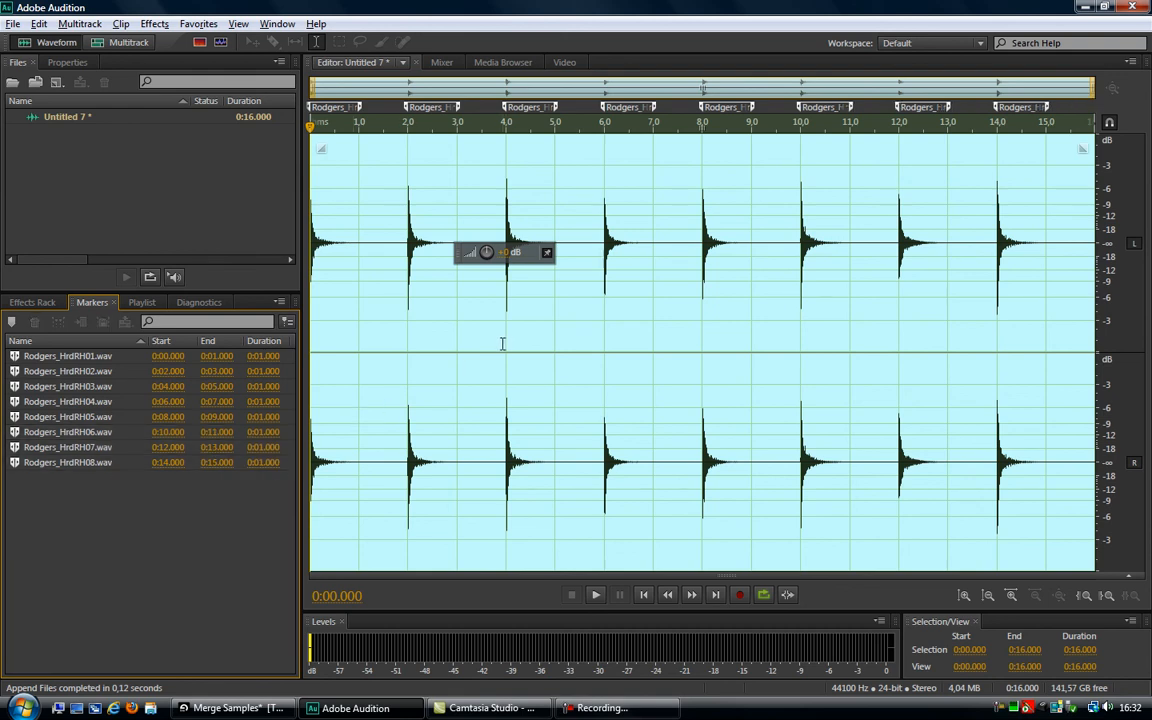
mouse_move(660, 364)
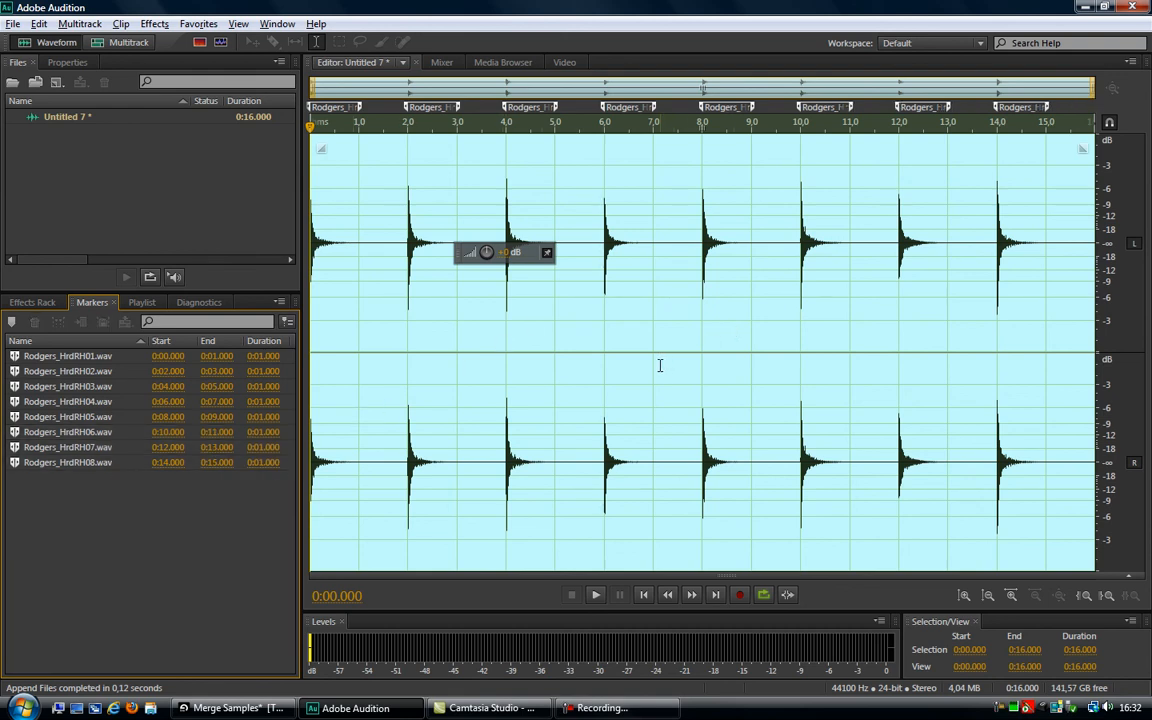